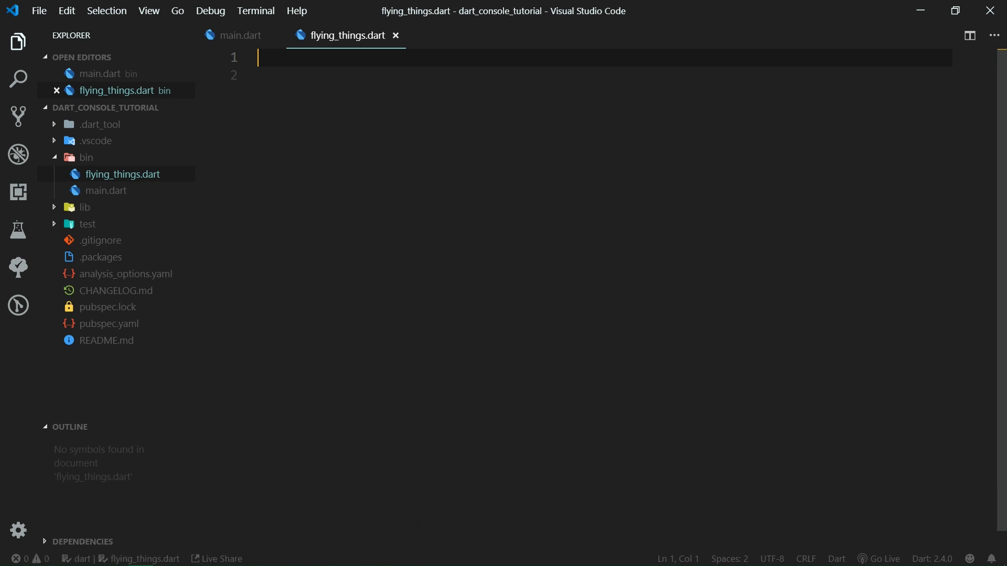
pyautogui.moveTo(374, 197)
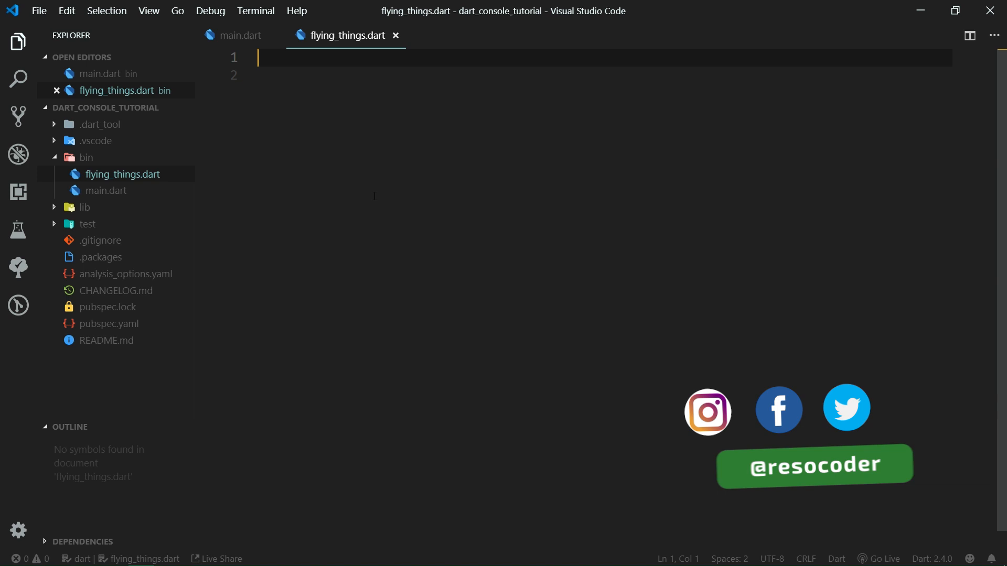
# Write class Mosquito whose crawl, flutter and buzz methods each print a message.
pyautogui.write('class')
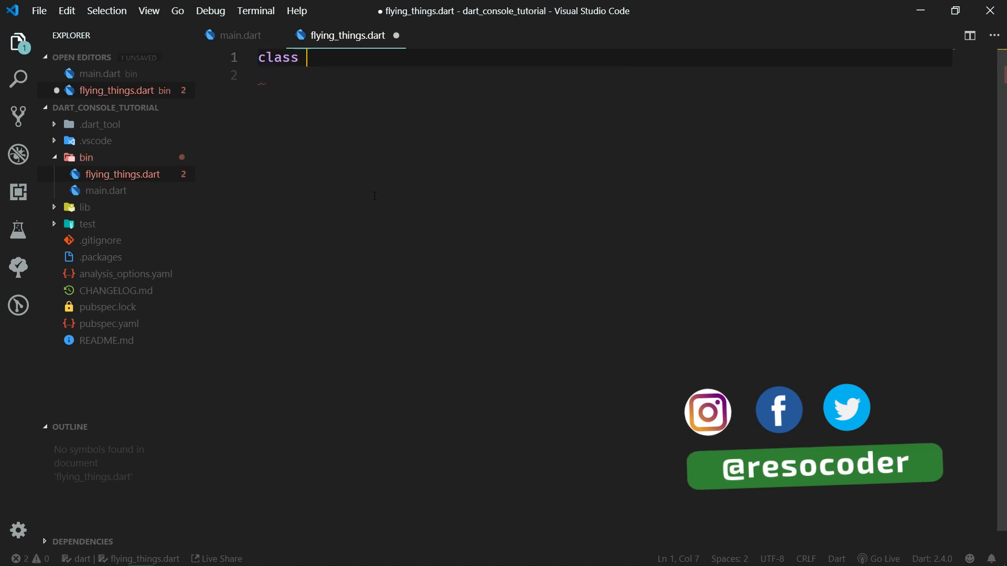
pyautogui.write('Mosquito {')
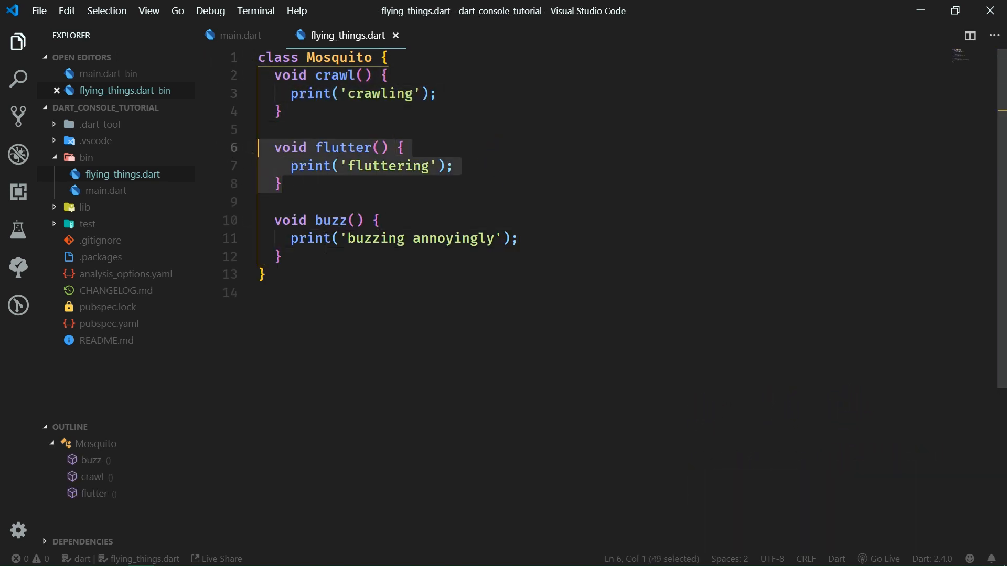
pyautogui.moveTo(105, 190)
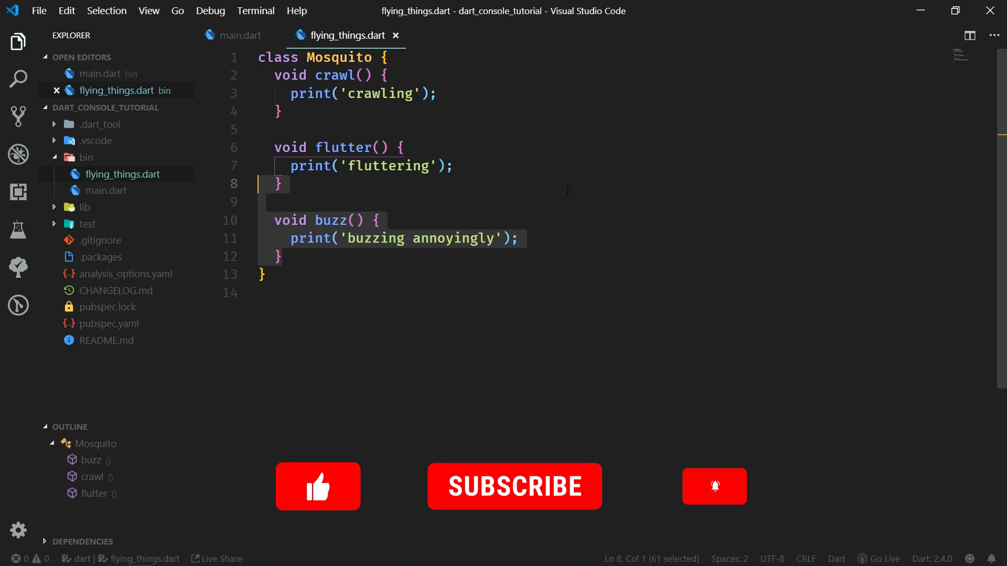
pyautogui.click(318, 487)
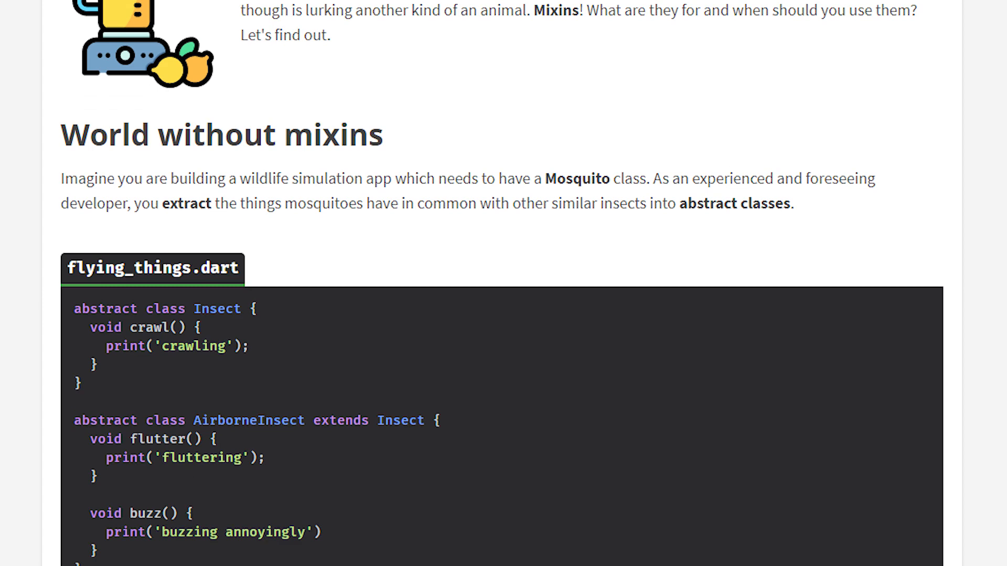
# Scroll the article through the AirborneInsect and Mosquito code to the abstract Bird example.
pyautogui.scroll(-3)
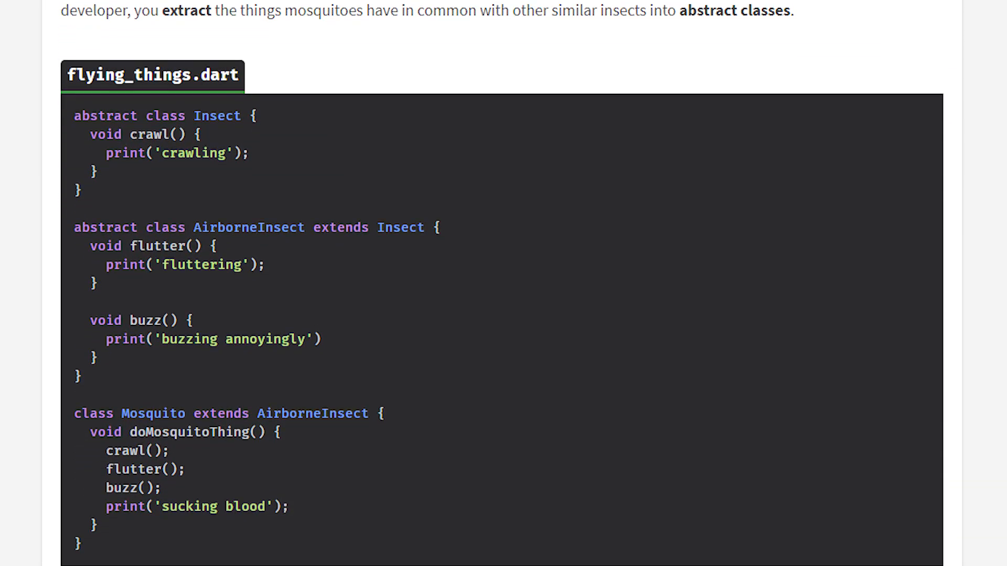
pyautogui.scroll(-3)
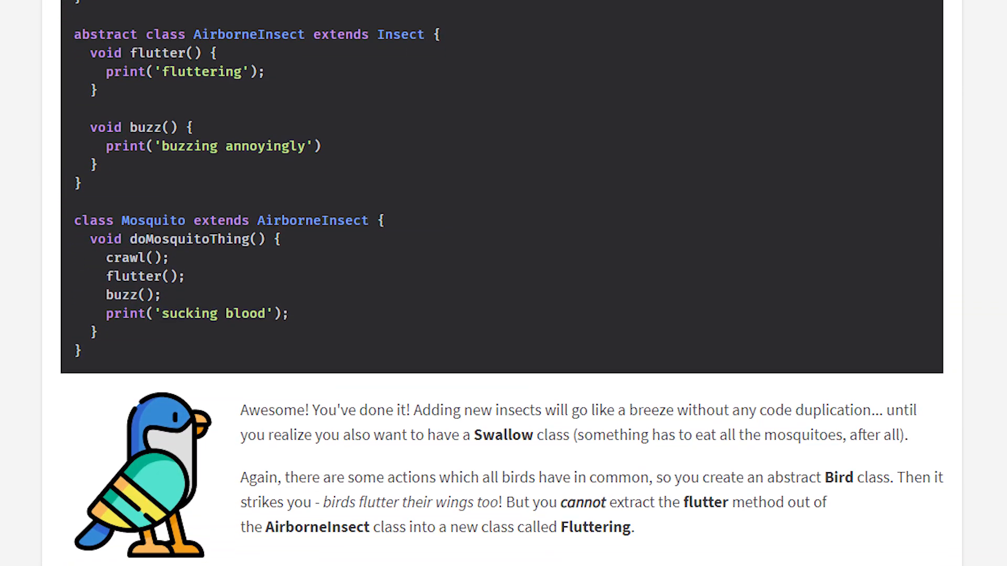
pyautogui.scroll(-3)
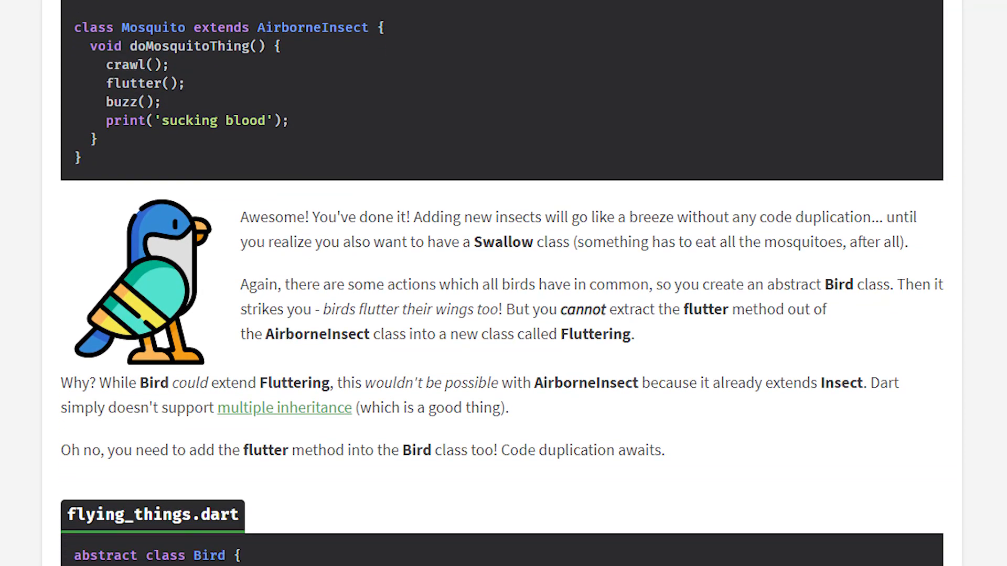
pyautogui.scroll(-3)
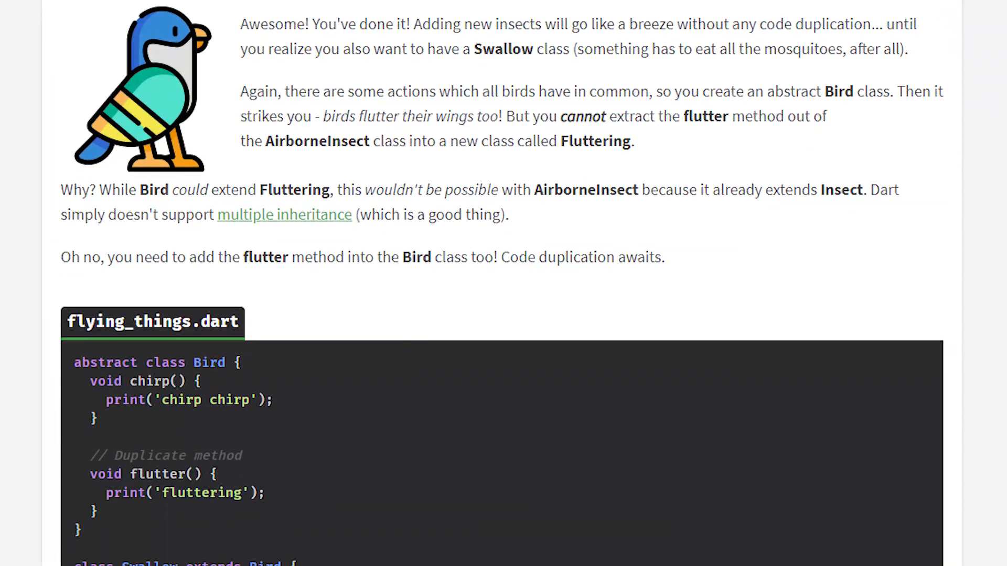
pyautogui.scroll(-3)
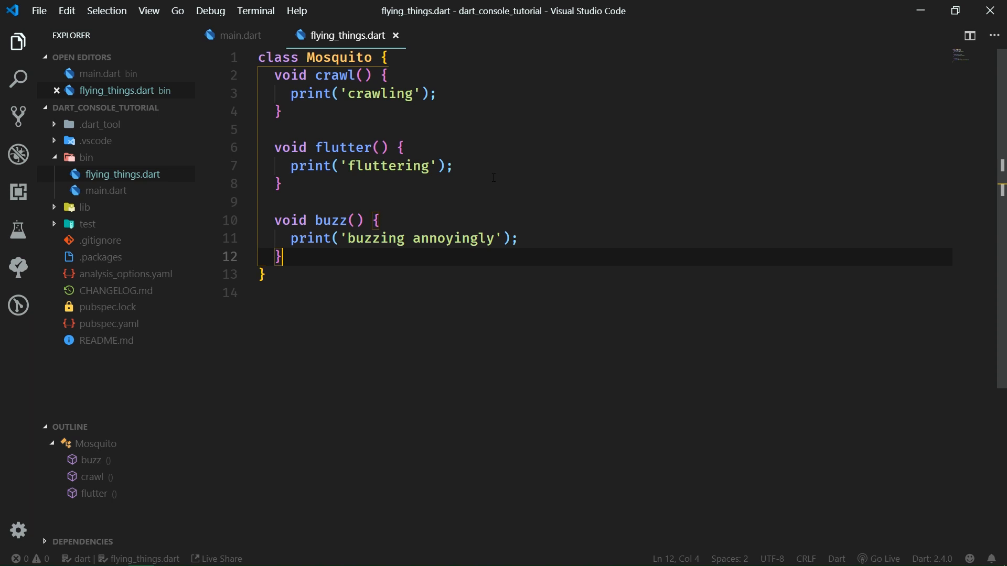
# Add void doMosquitoThing() calling crawl, flutter, buzz and printing 'sucking blood', then save.
pyautogui.press('Enter')
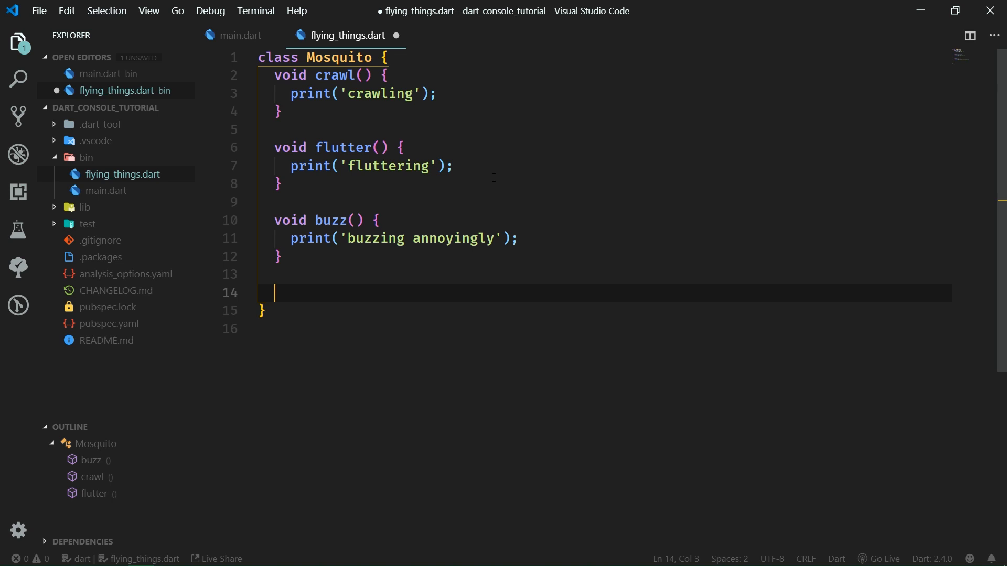
pyautogui.write('void doMosquitoThing() {')
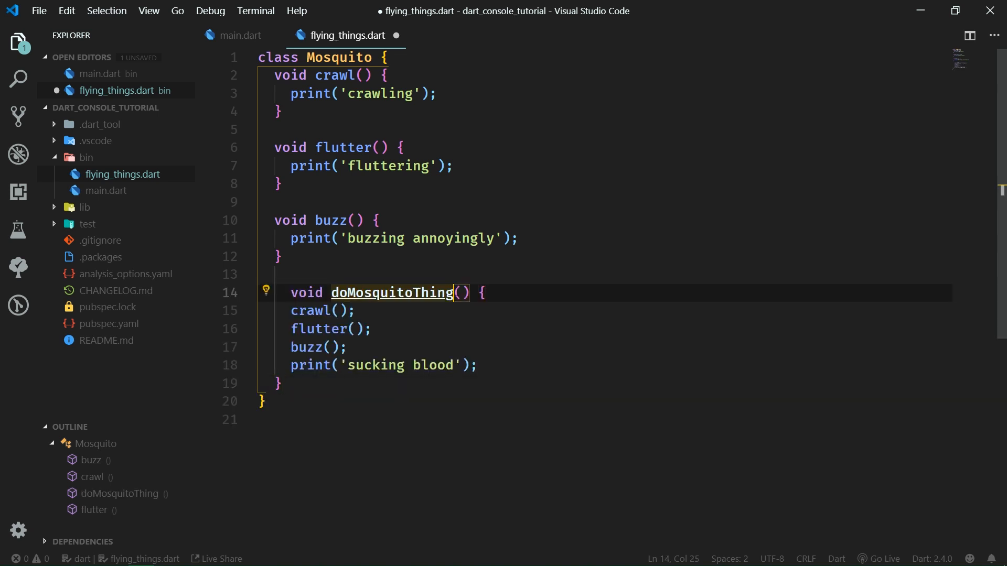
pyautogui.press('ctrl+s')
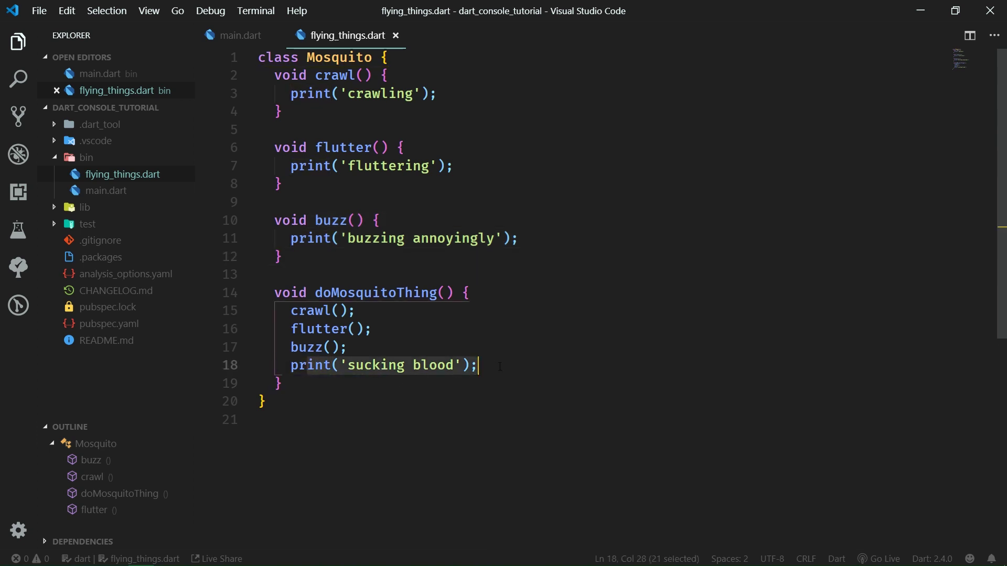
pyautogui.click(478, 365)
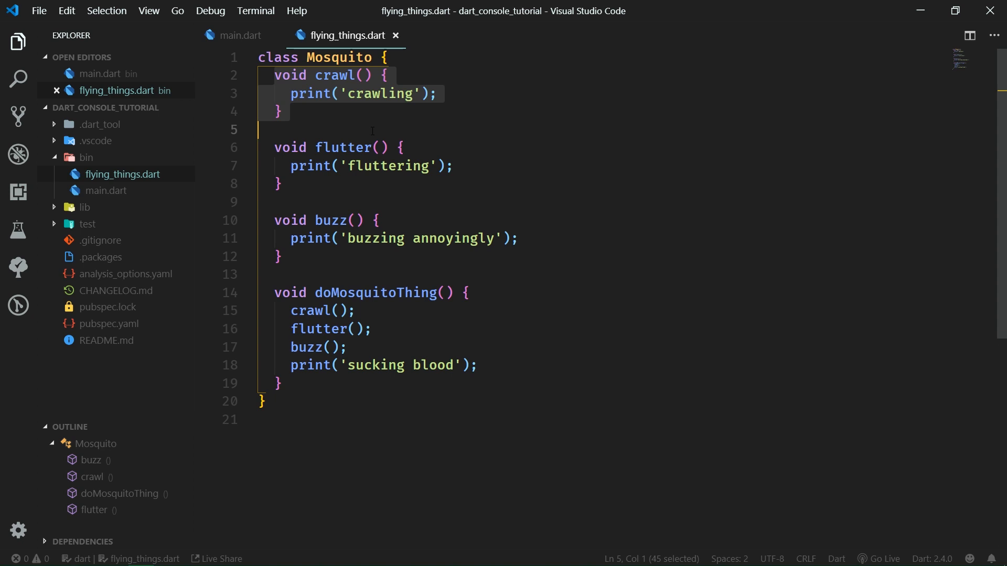
pyautogui.moveTo(363, 135)
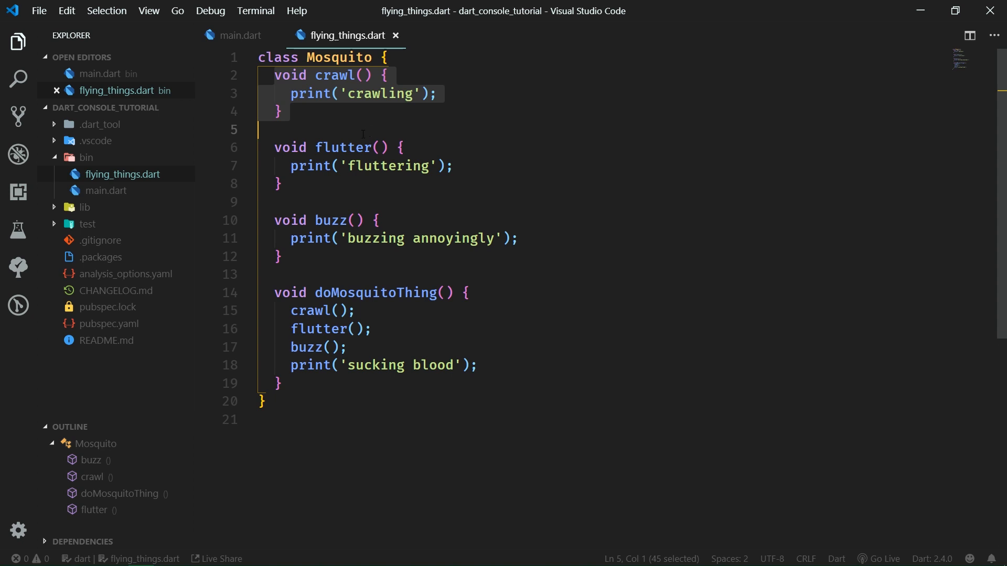
# Move the crawl method into a new abstract class Insect above Mosquito.
pyautogui.click(274, 146)
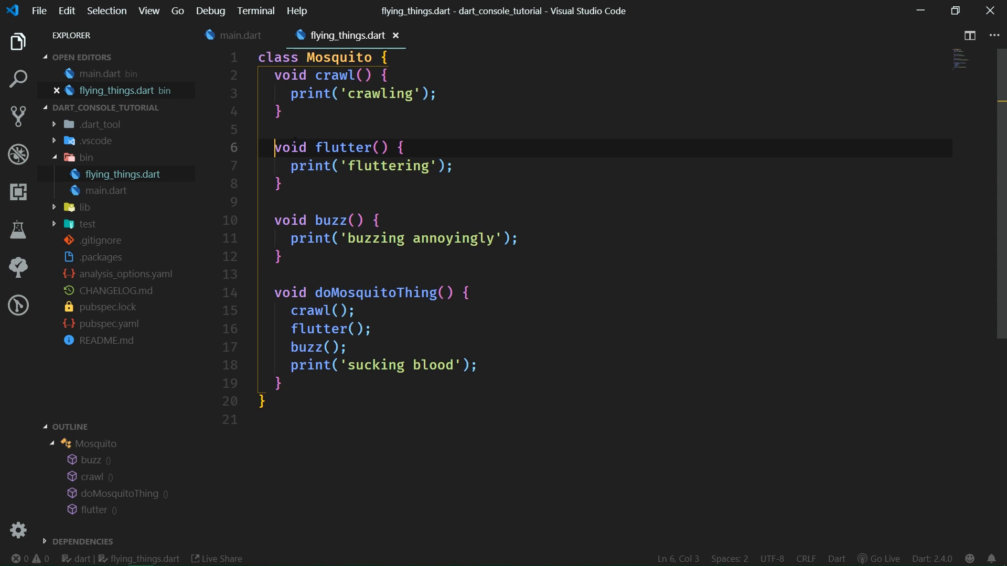
pyautogui.moveTo(273, 146); pyautogui.dragTo(379, 220)
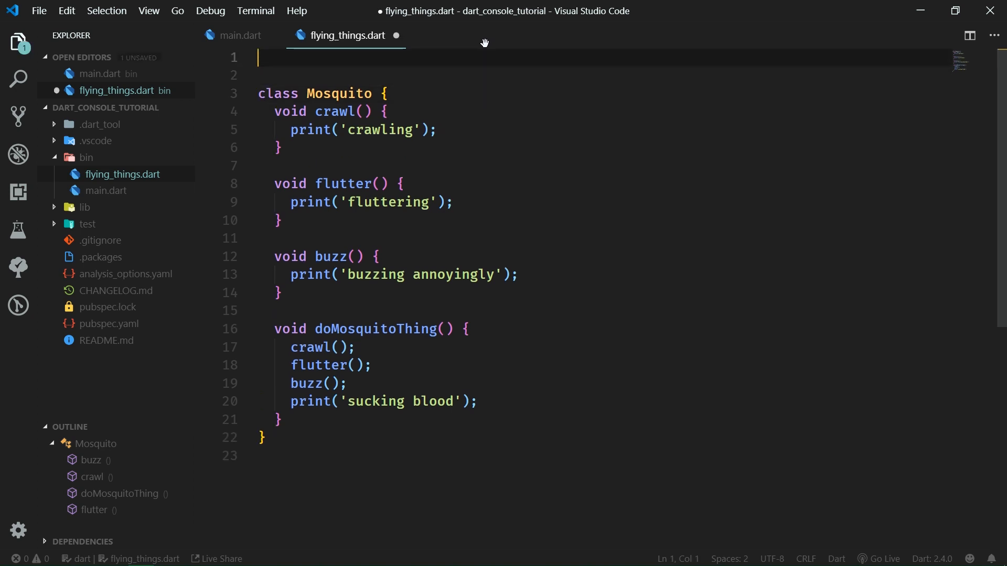
pyautogui.write('abstract class Insect {')
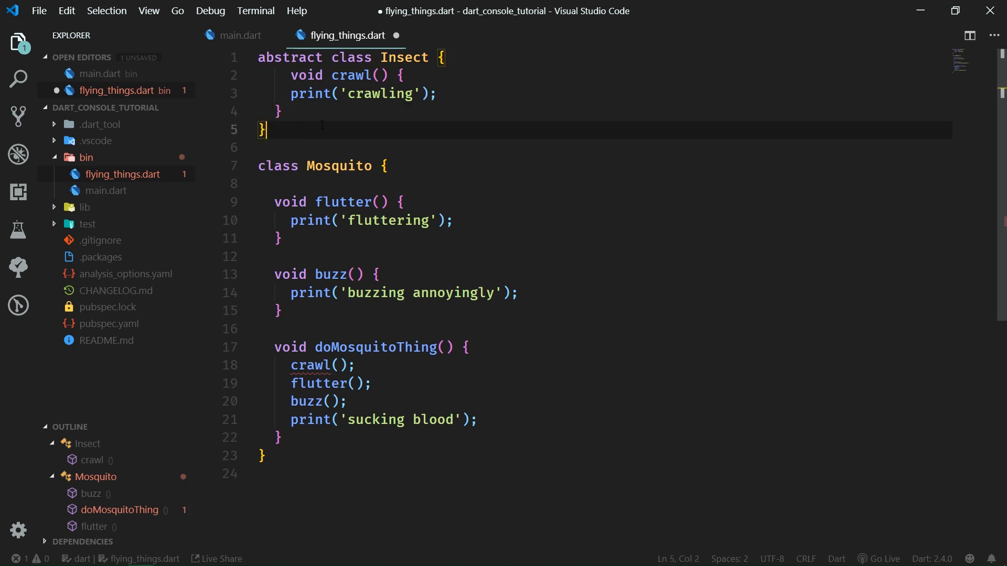
pyautogui.press('Enter')
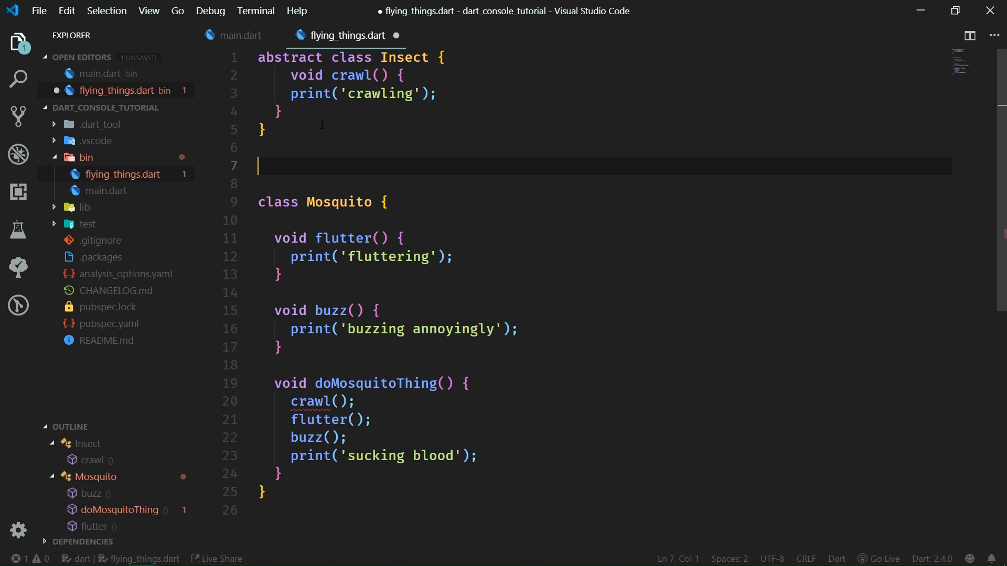
# Create abstract class AirborneInsect to hold the flutter and buzz methods.
pyautogui.write('abstract')
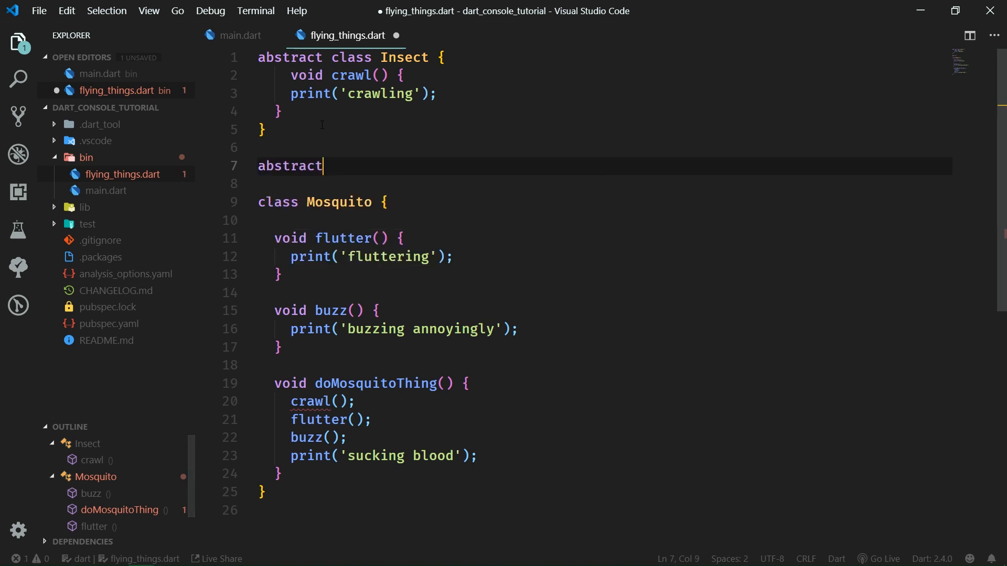
pyautogui.write('class')
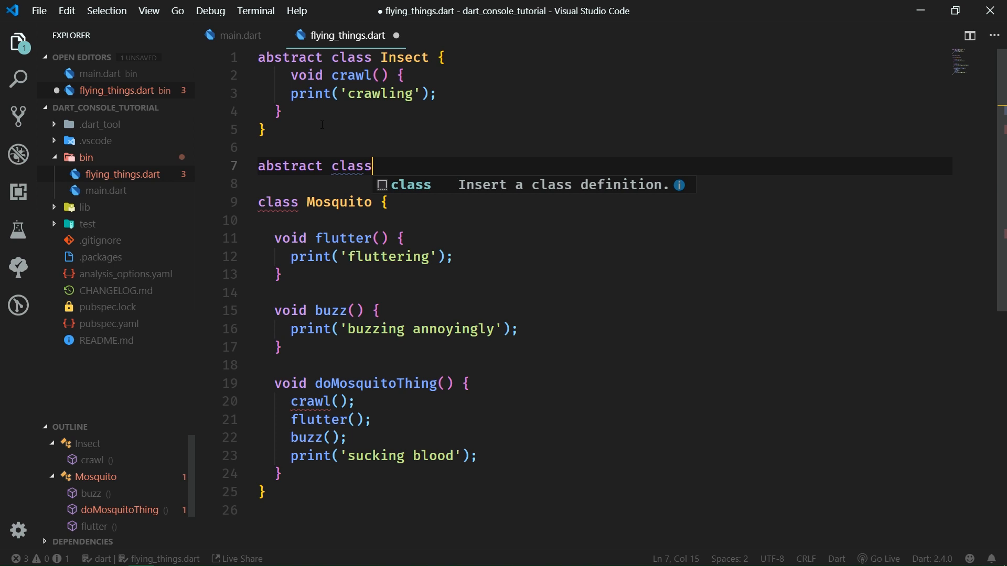
pyautogui.write('AirborneInsect {')
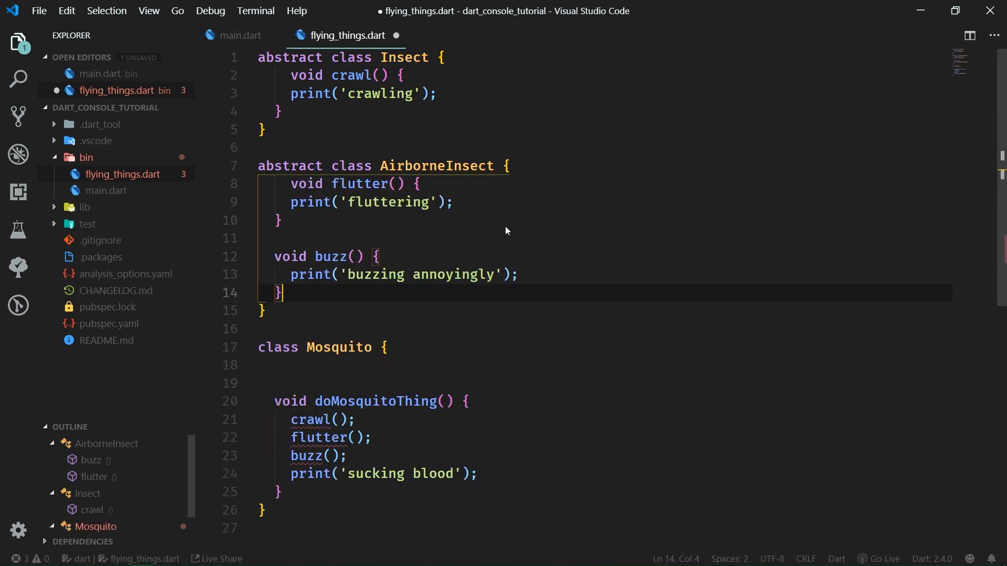
# Make AirborneInsect extend Insect and Mosquito extend AirborneInsect, and save the file.
pyautogui.press('ctrl+s')
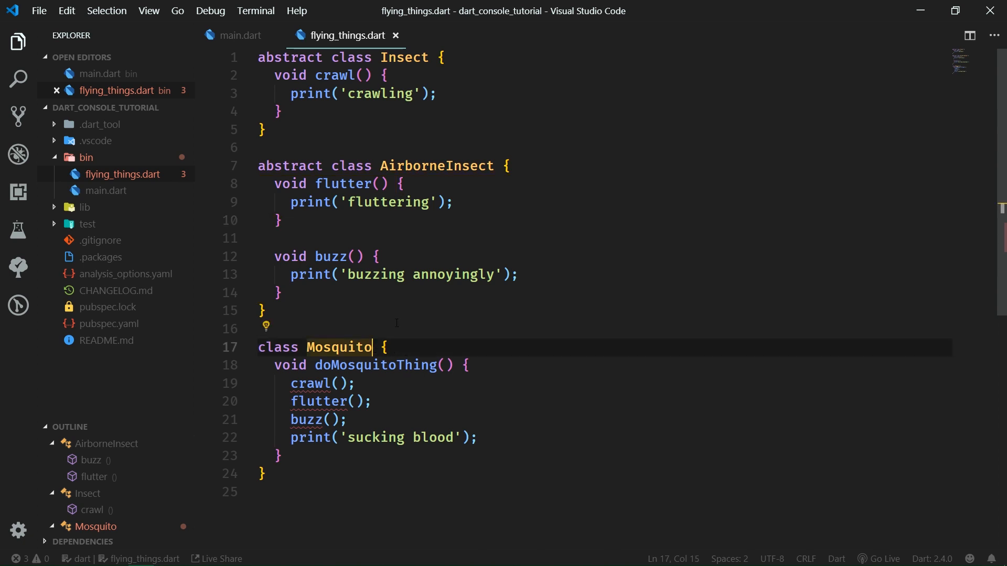
pyautogui.write('e')
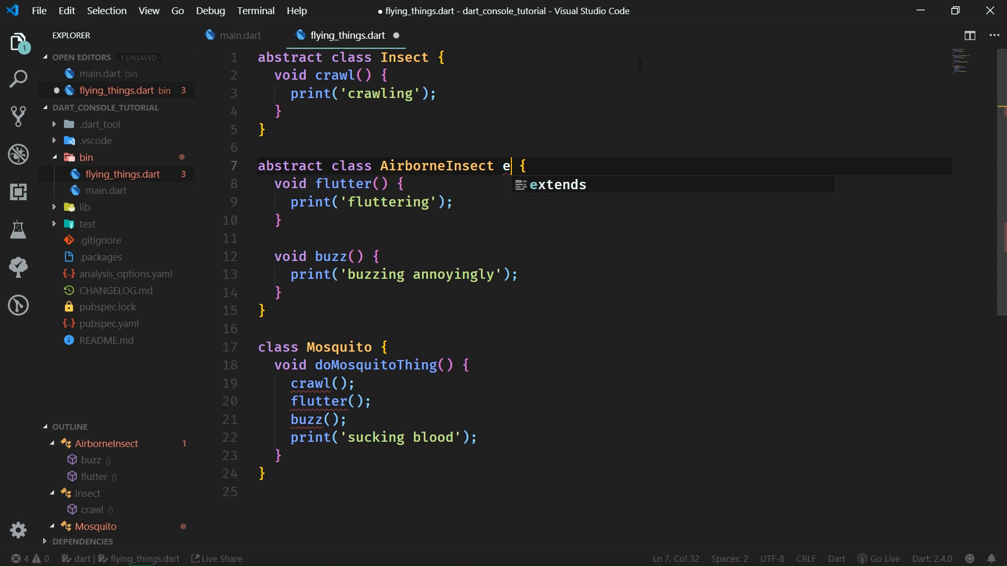
pyautogui.write('xtends In')
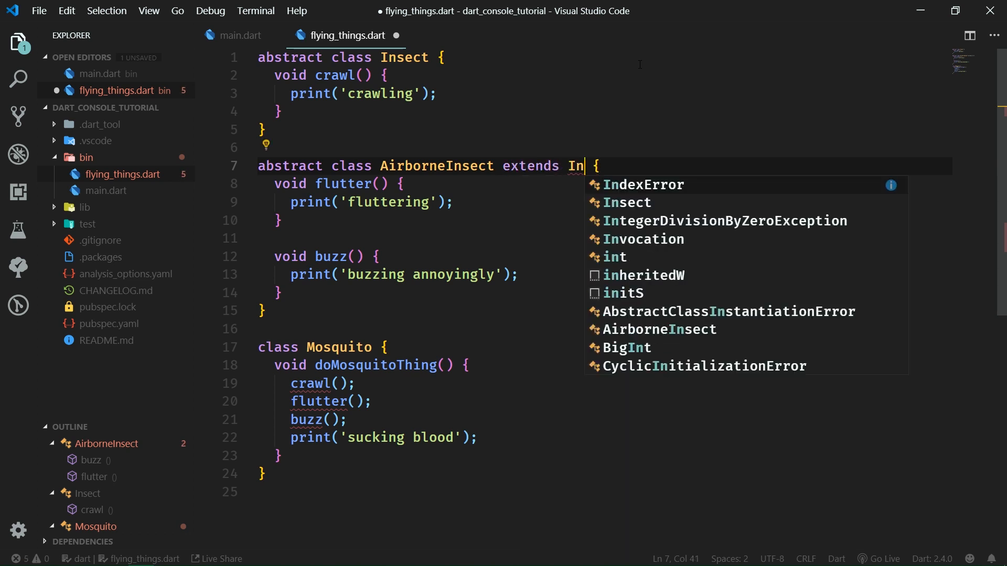
pyautogui.click(626, 203)
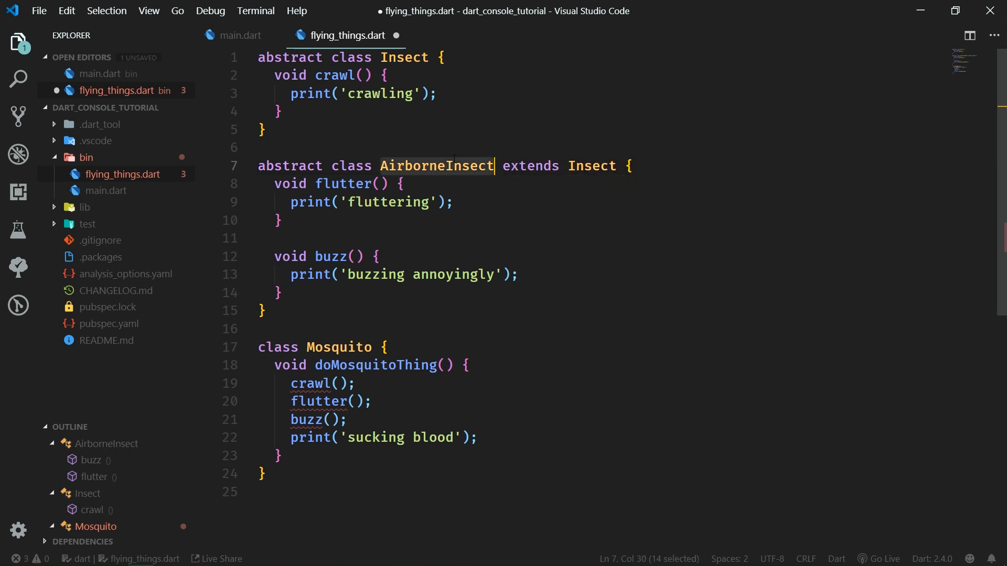
pyautogui.write('extends AirborneInsect')
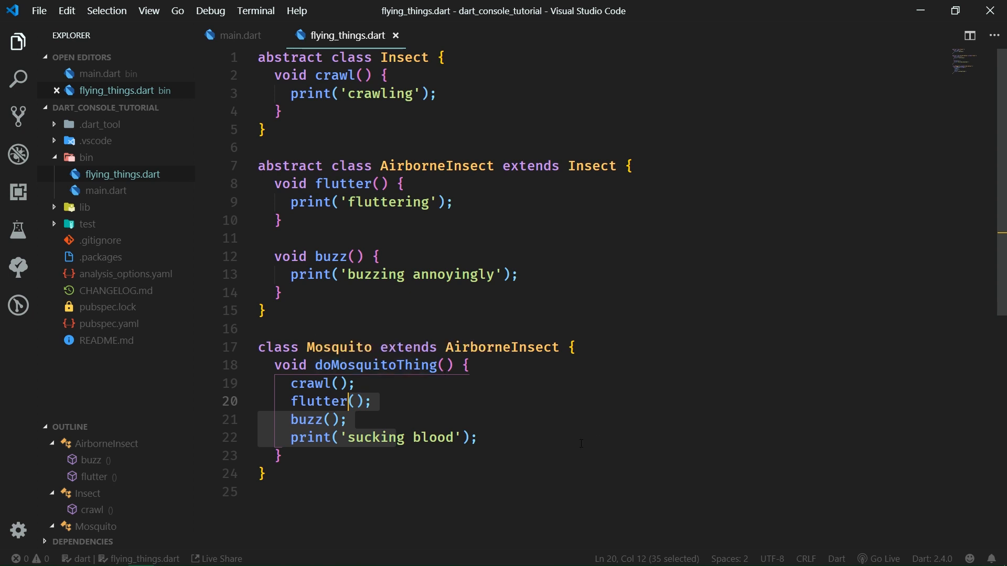
pyautogui.moveTo(583, 453)
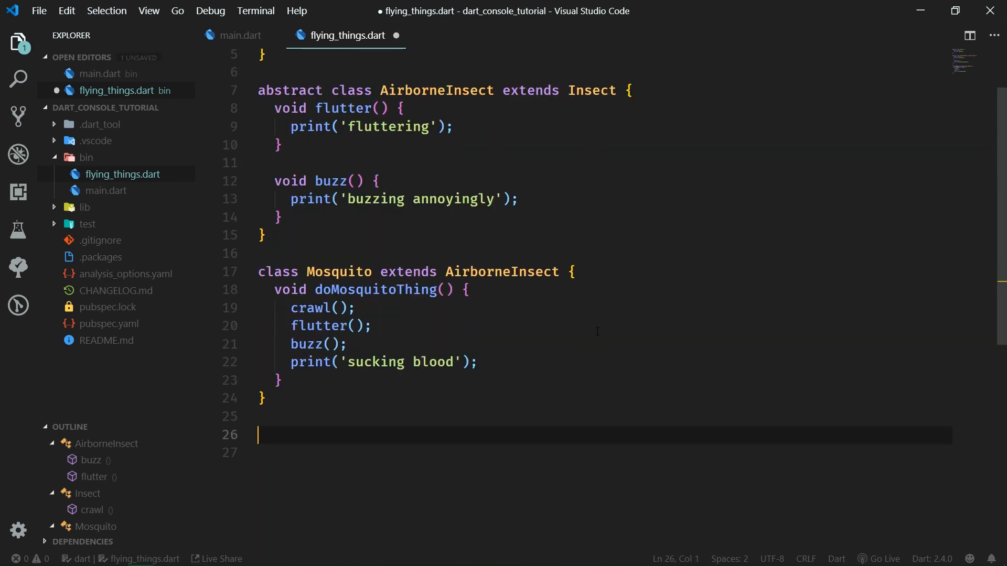
# Write abstract class Bird with a chirp method that prints 'chirp chirp'.
pyautogui.write('abstract class Bird {')
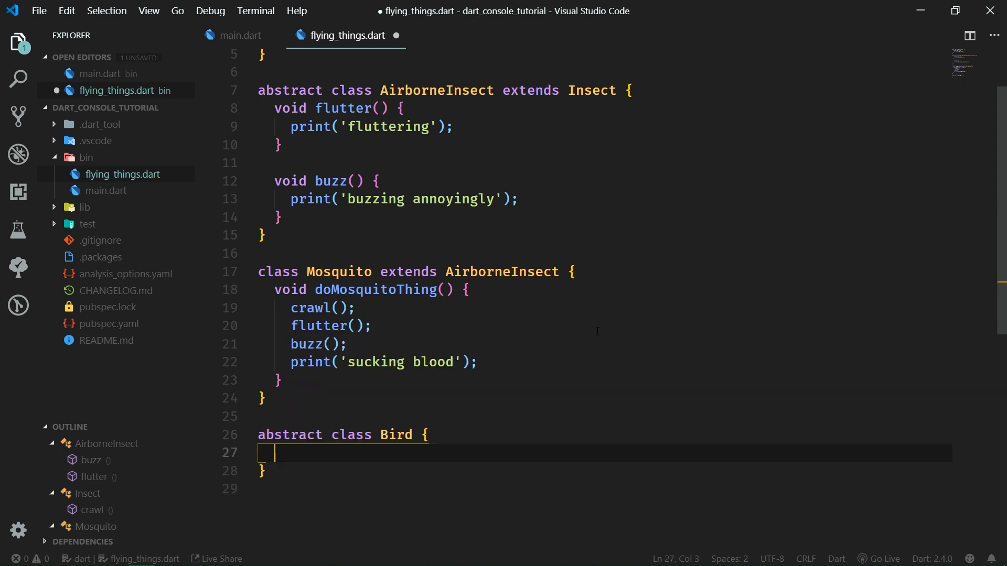
pyautogui.write('vaoi')
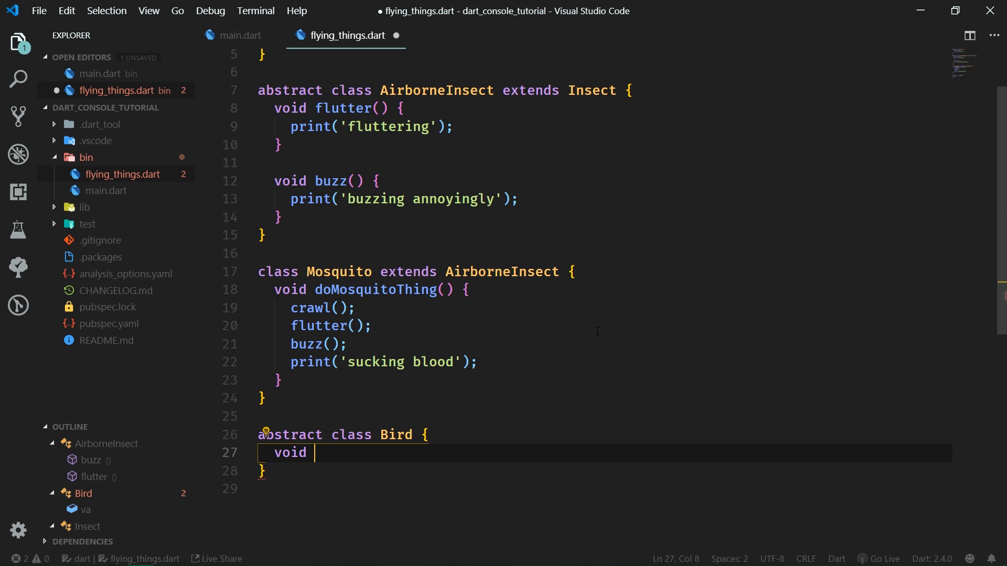
pyautogui.write('chirp() {}')
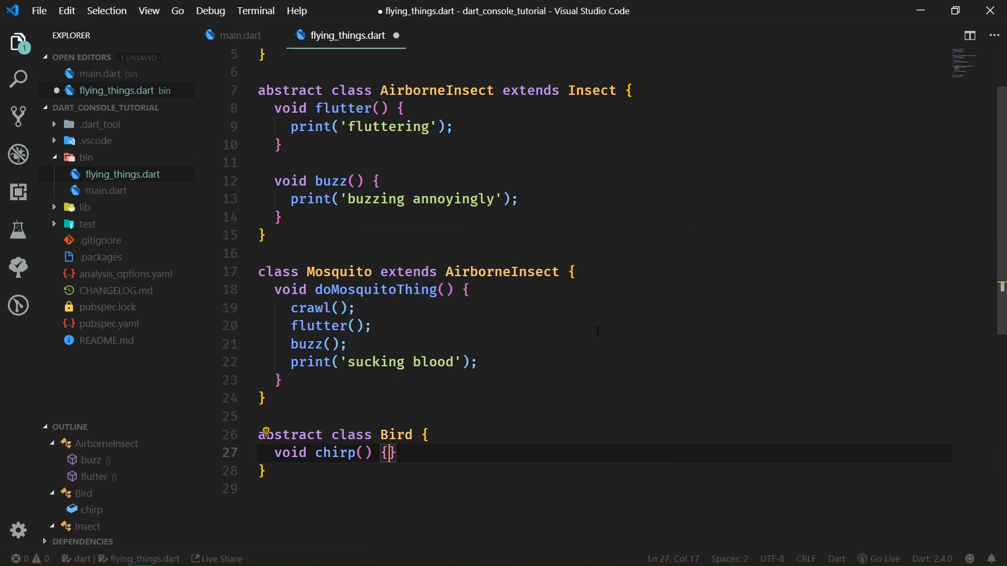
pyautogui.write("print('chirp chirp');")
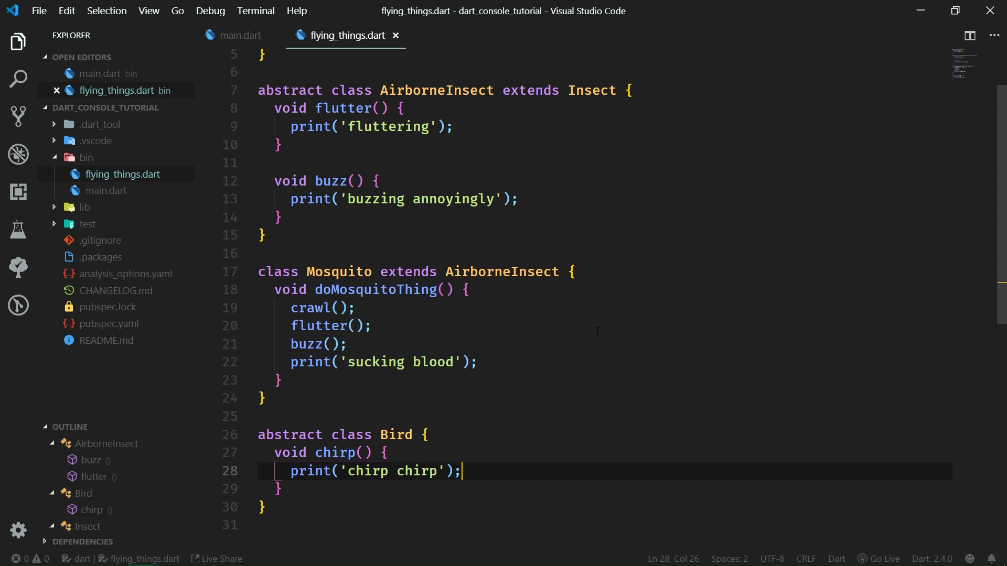
pyautogui.moveTo(495, 338)
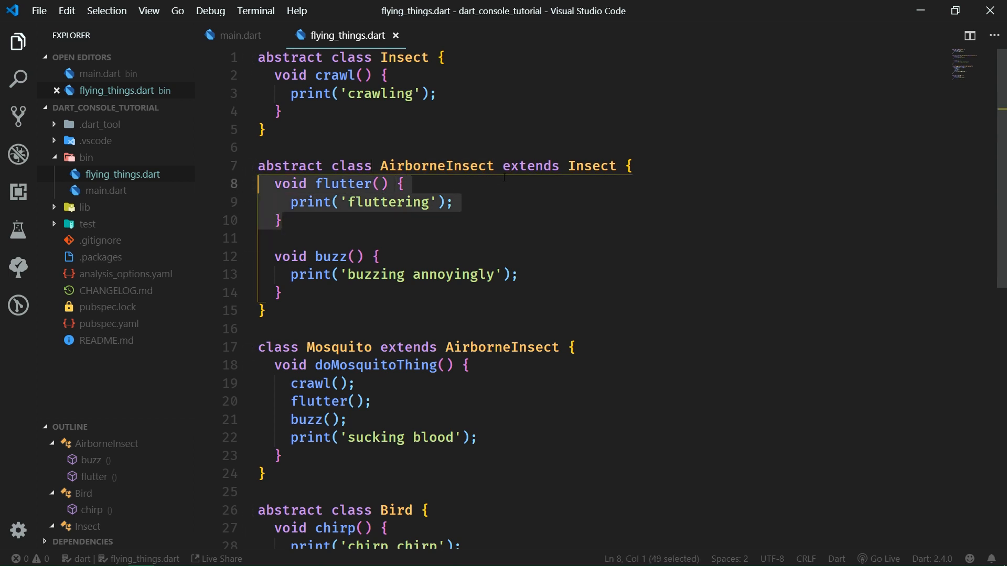
# Give Bird a flutter method and add Swallow extends Bird with doSwallowThing printing 'eating a mosquito'; save.
pyautogui.scroll(-3)
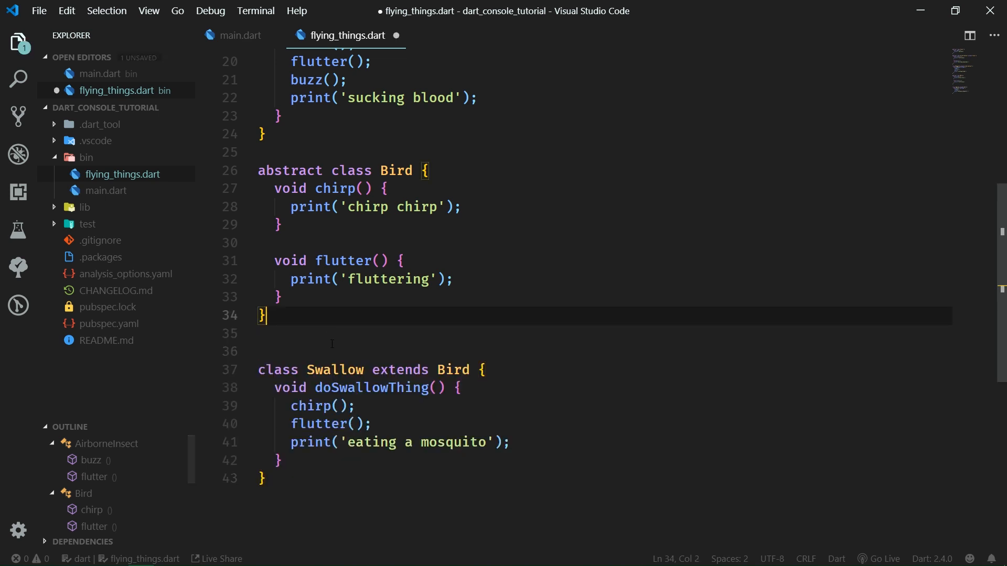
pyautogui.press('Ctrl+s')
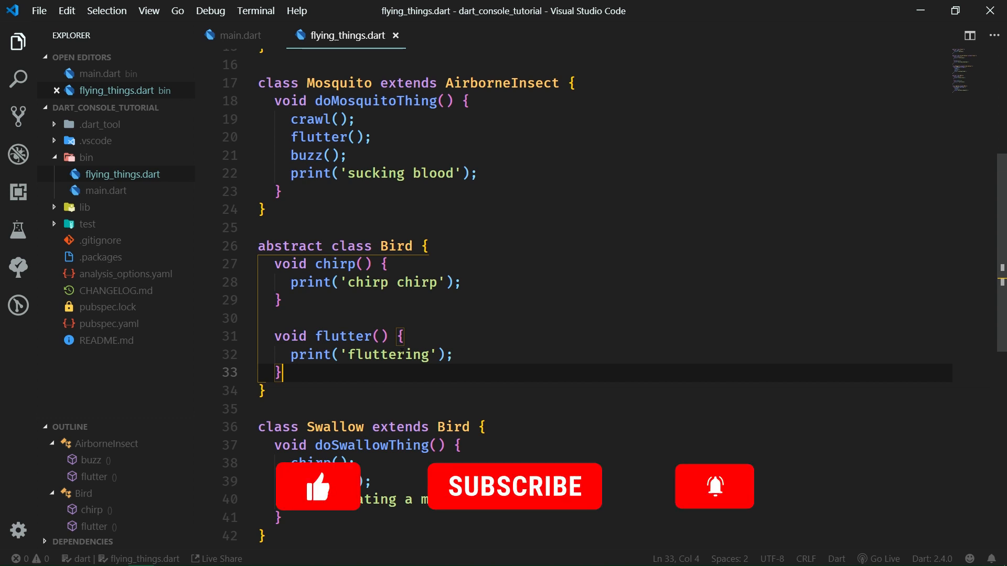
pyautogui.moveTo(371, 512)
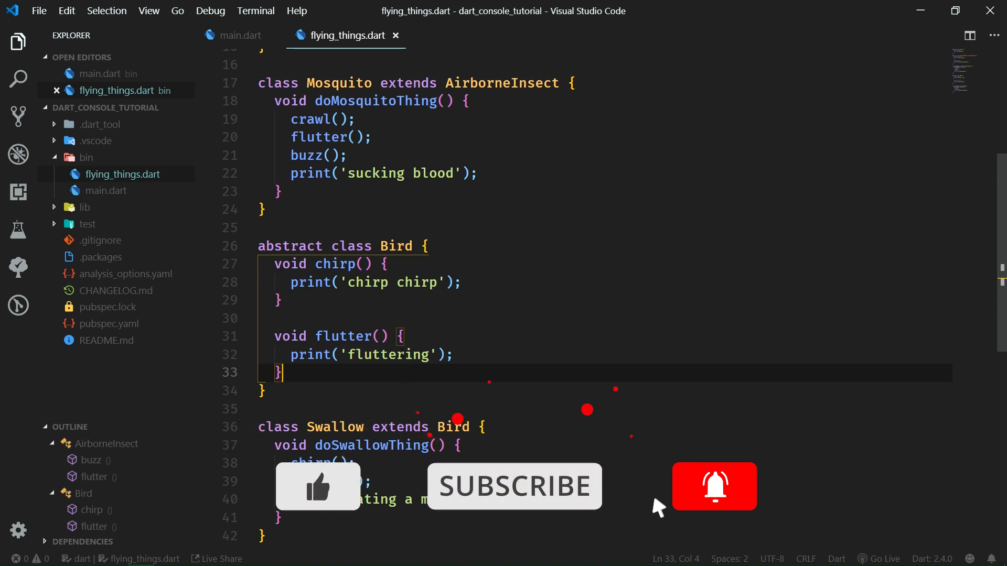
pyautogui.click(714, 486)
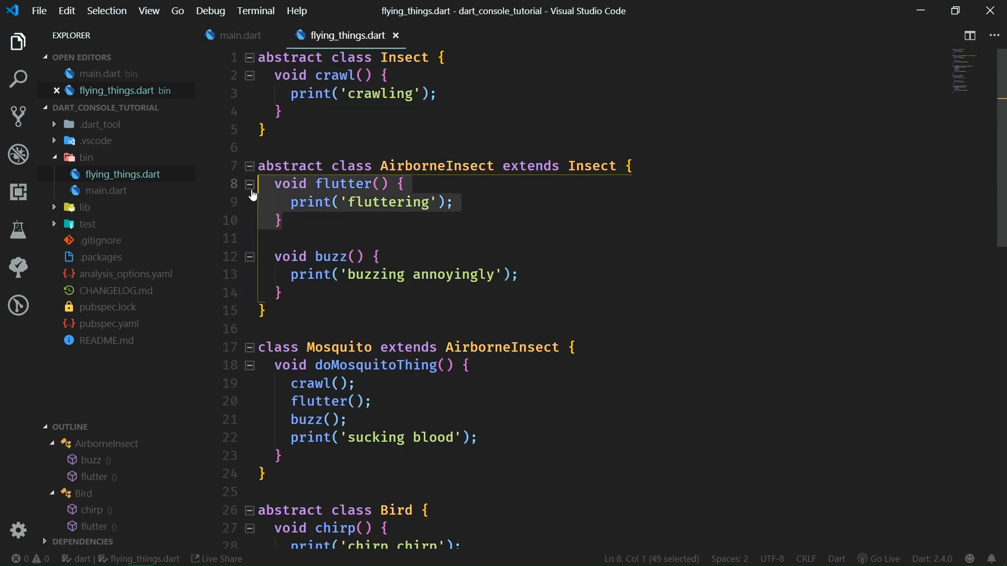
# Cut flutter from AirborneInsect into a new mixin Fluttering at the top of the file.
pyautogui.press('Delete')
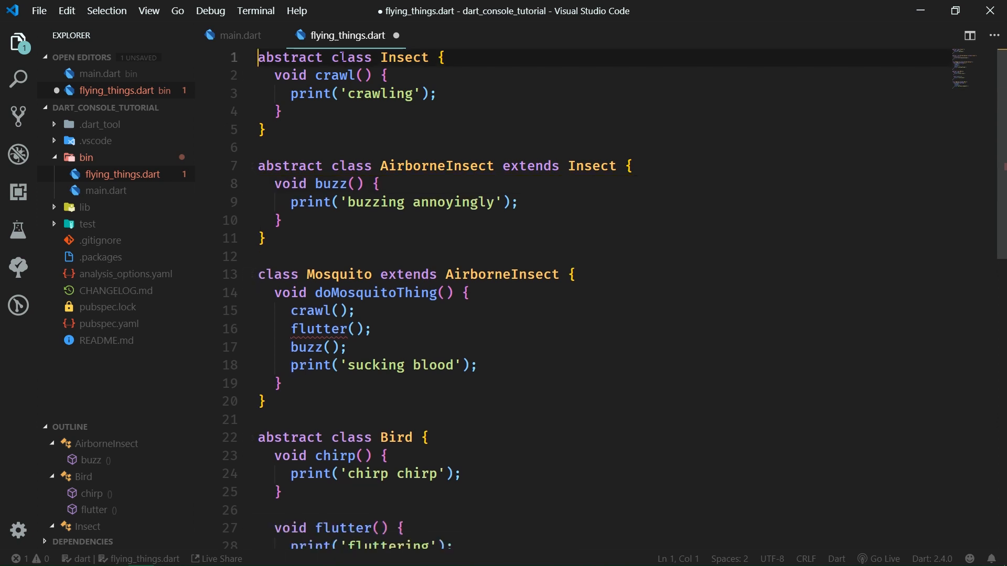
pyautogui.press('Enter')
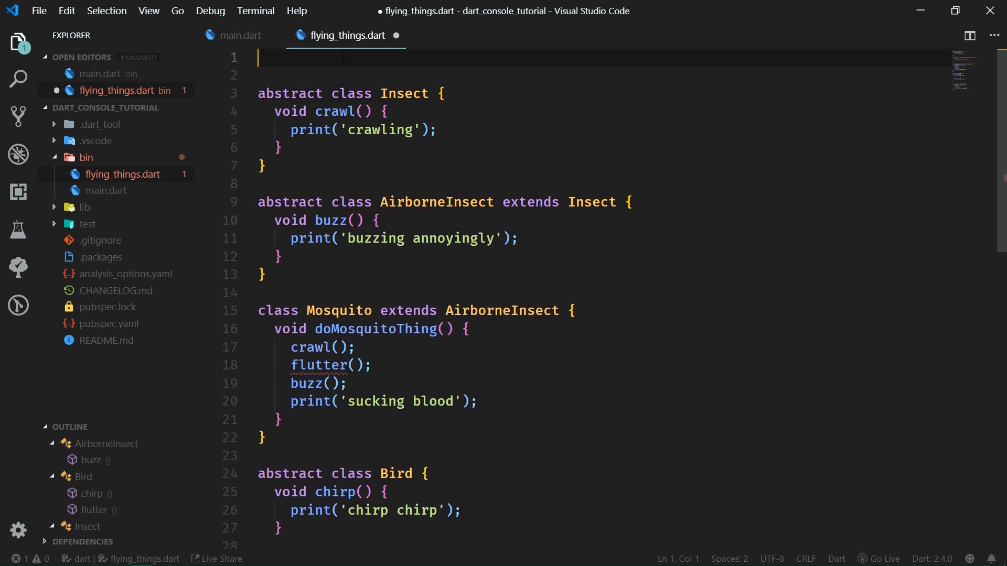
pyautogui.write('mixin')
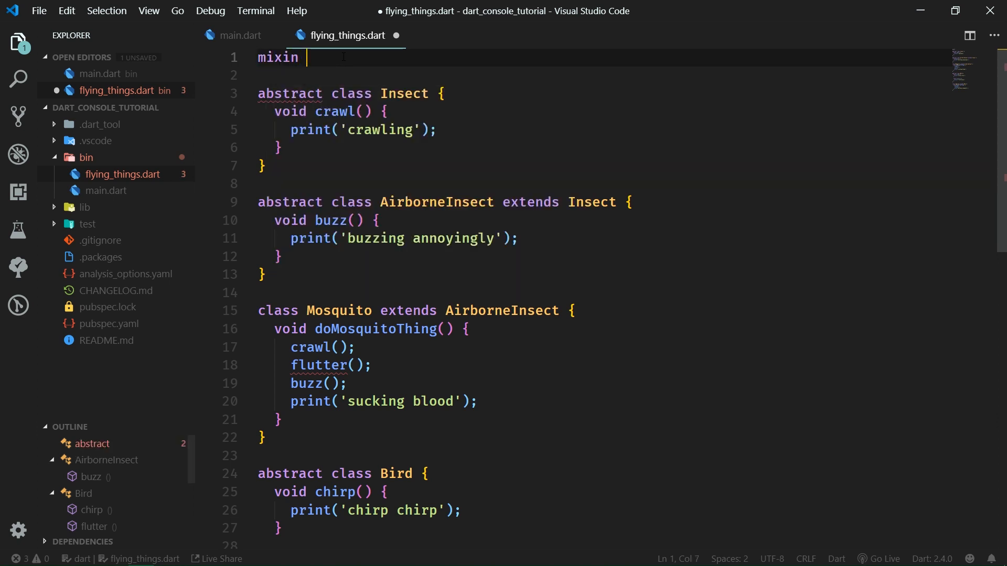
pyautogui.write('Fluttering {')
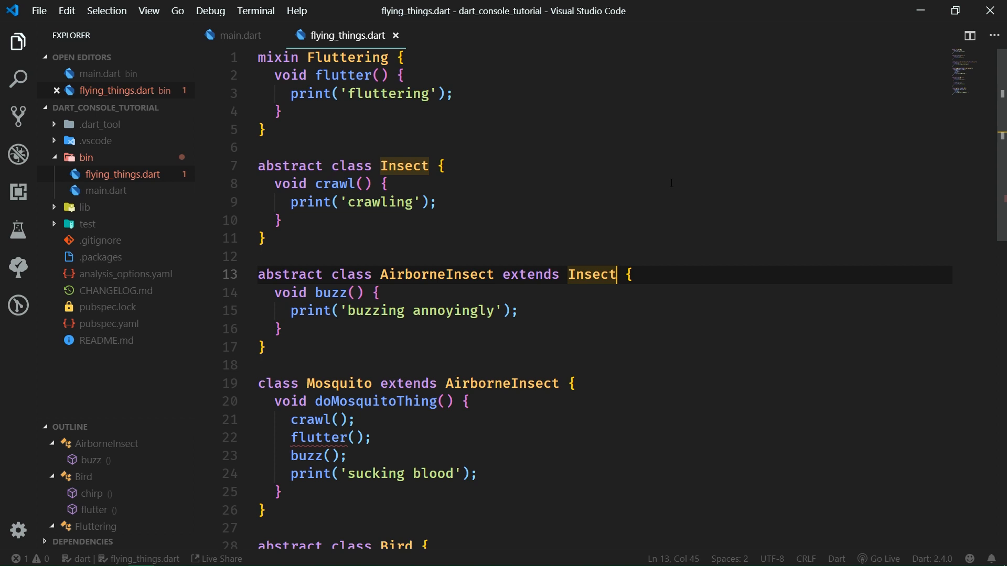
# Append 'with Fluttering' to both the AirborneInsect and Bird class declarations.
pyautogui.write('with')
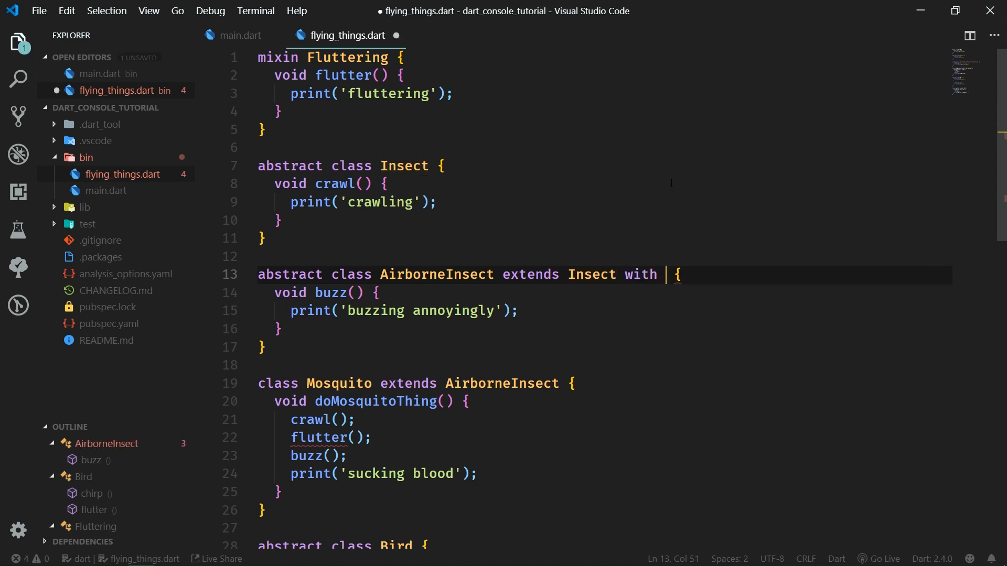
pyautogui.write('Fluttering')
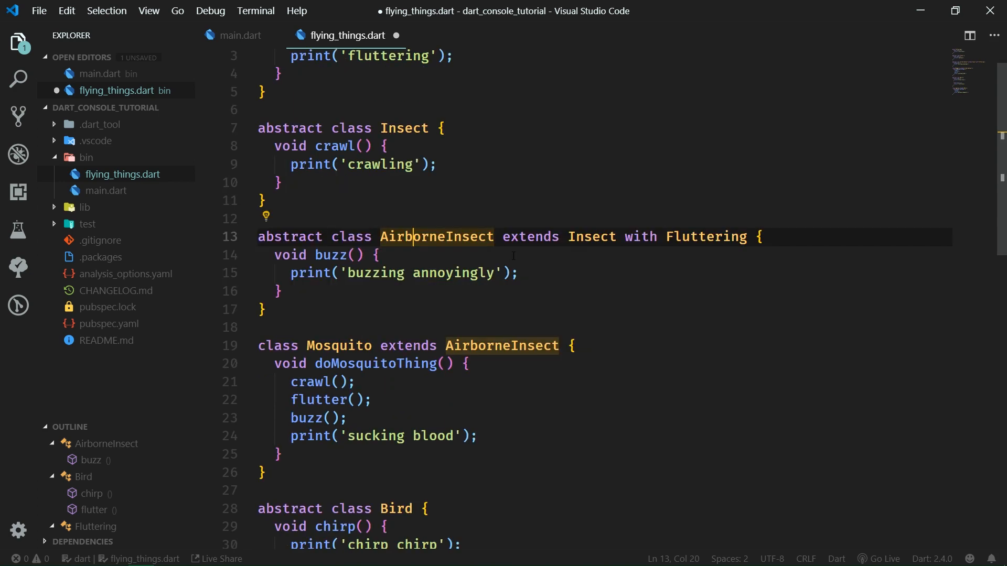
pyautogui.scroll(-3)
pyautogui.write('with  ')
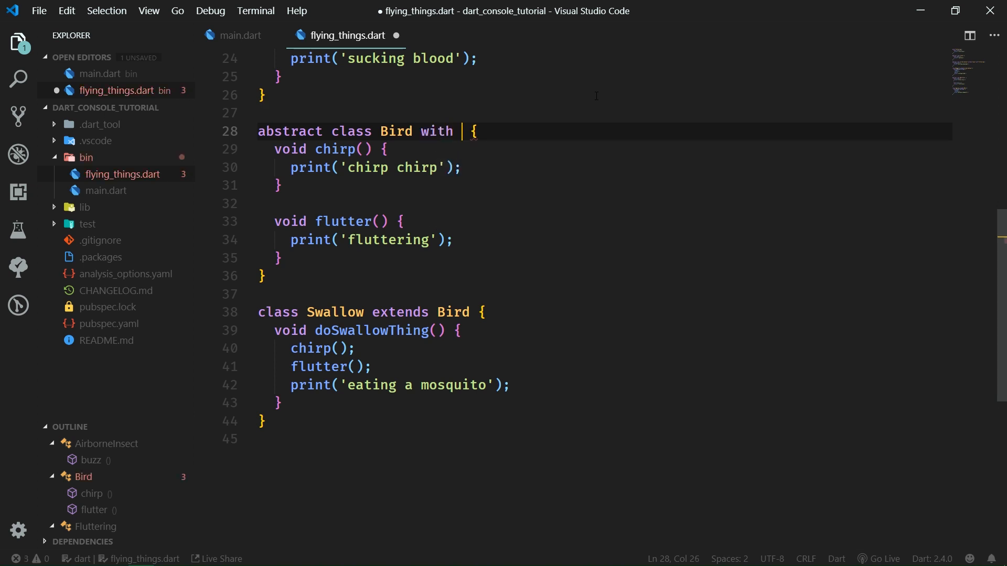
pyautogui.write('Fluttering')
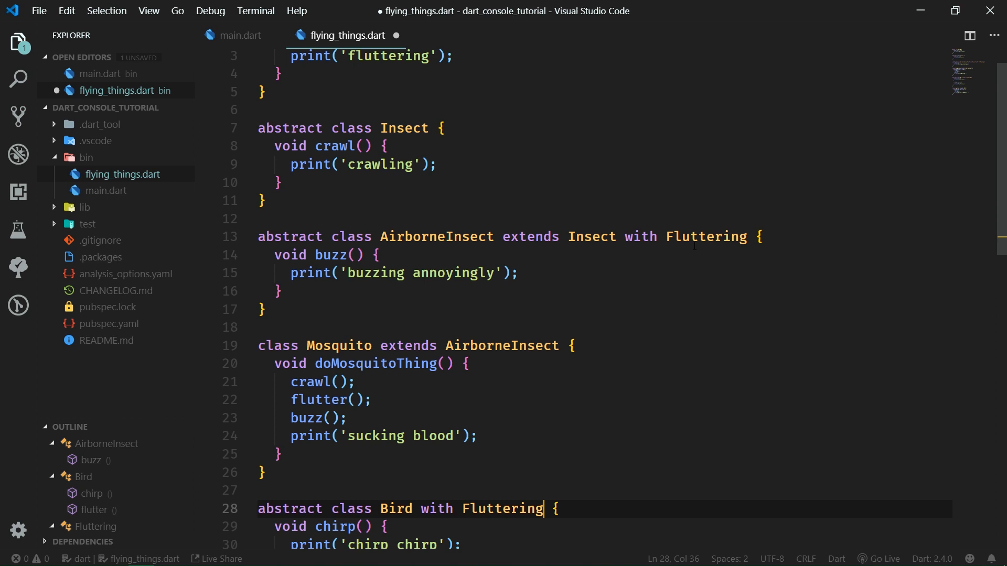
pyautogui.moveTo(646, 269)
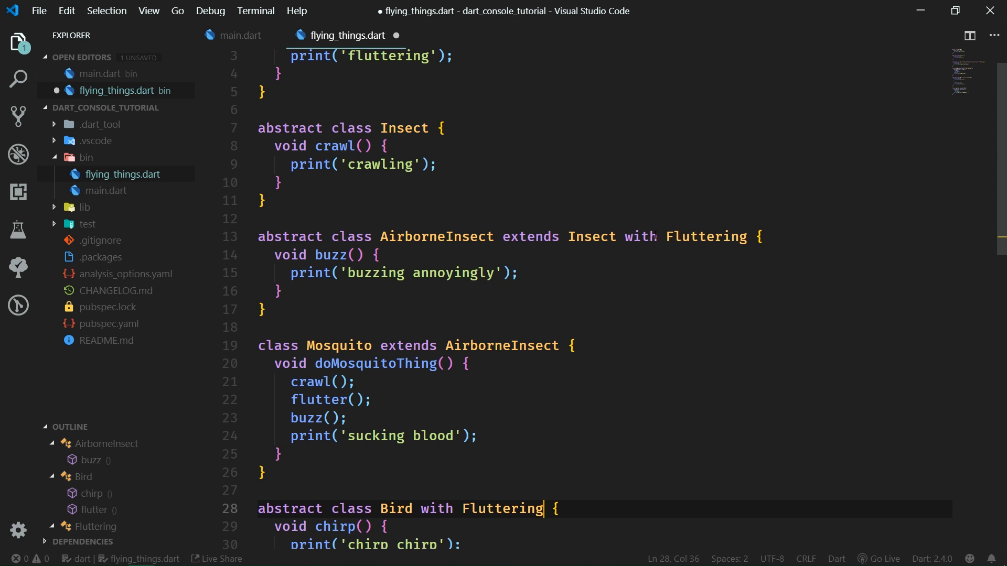
# Select the Insect class name in the editor without changing any code.
pyautogui.doubleClick(340, 346)
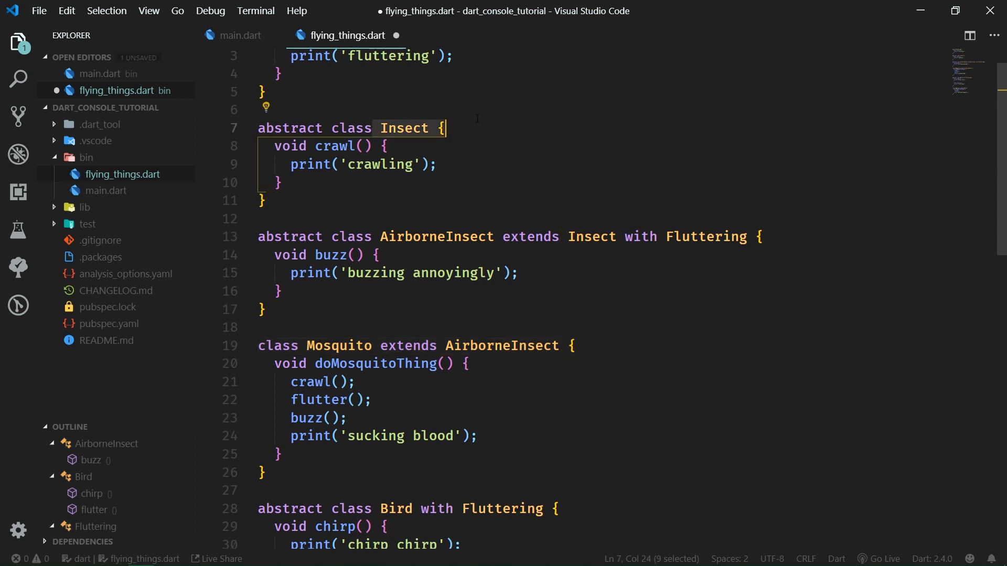
pyautogui.moveTo(493, 113)
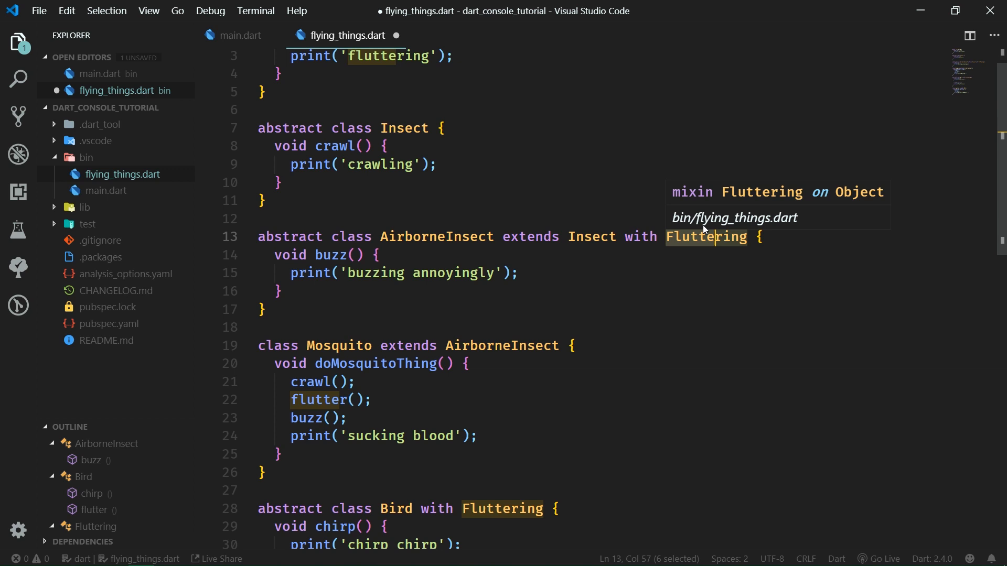
pyautogui.moveTo(676, 262)
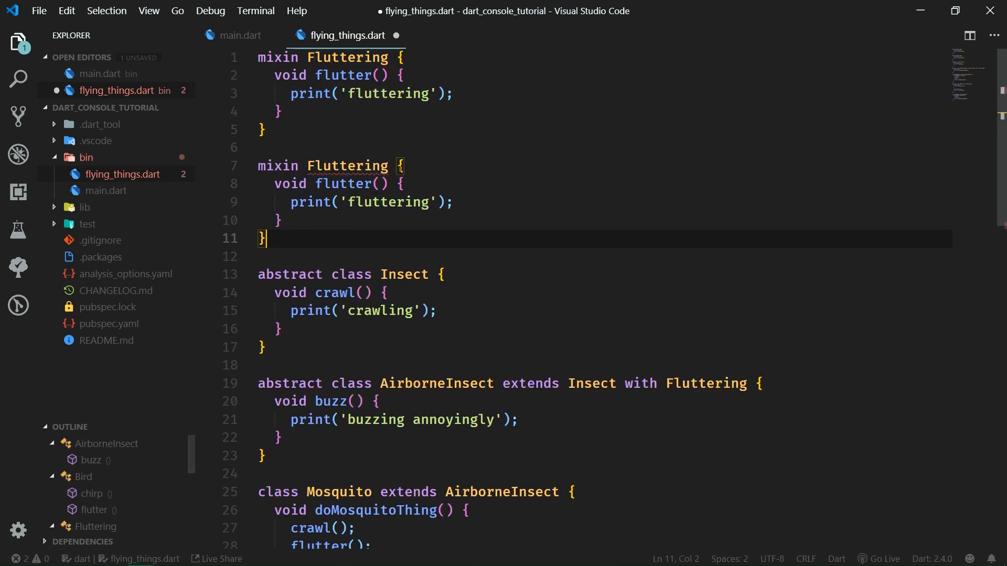
# Try a Fluttering2 copy in AirborneInsect, then remove it so only Fluttering remains.
pyautogui.write('2')
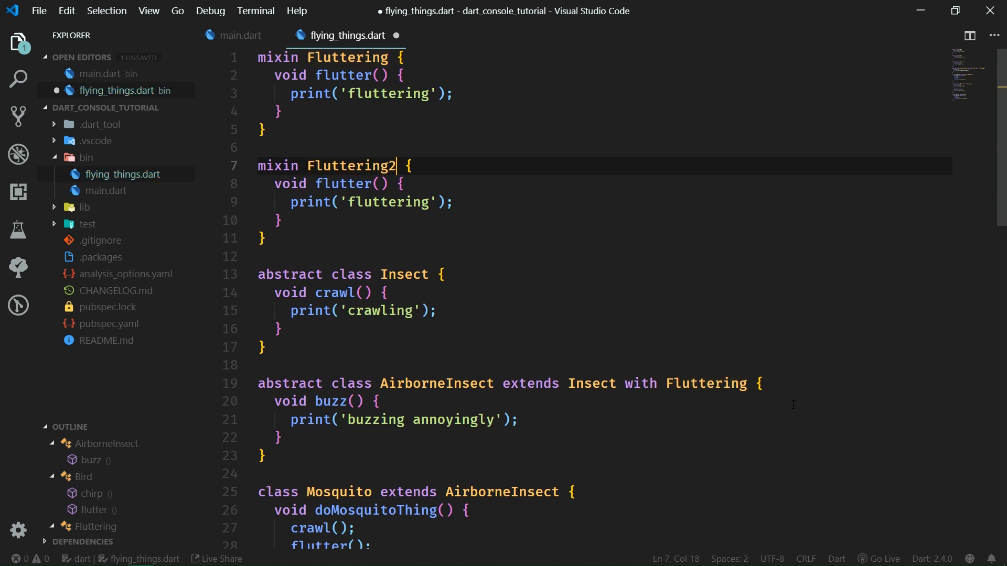
pyautogui.write(', F')
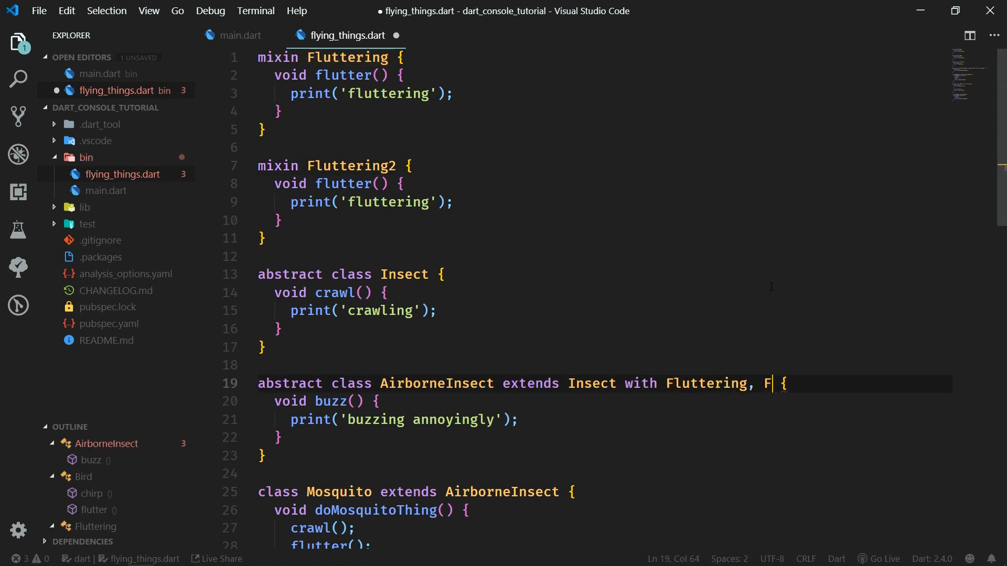
pyautogui.write('luttering2')
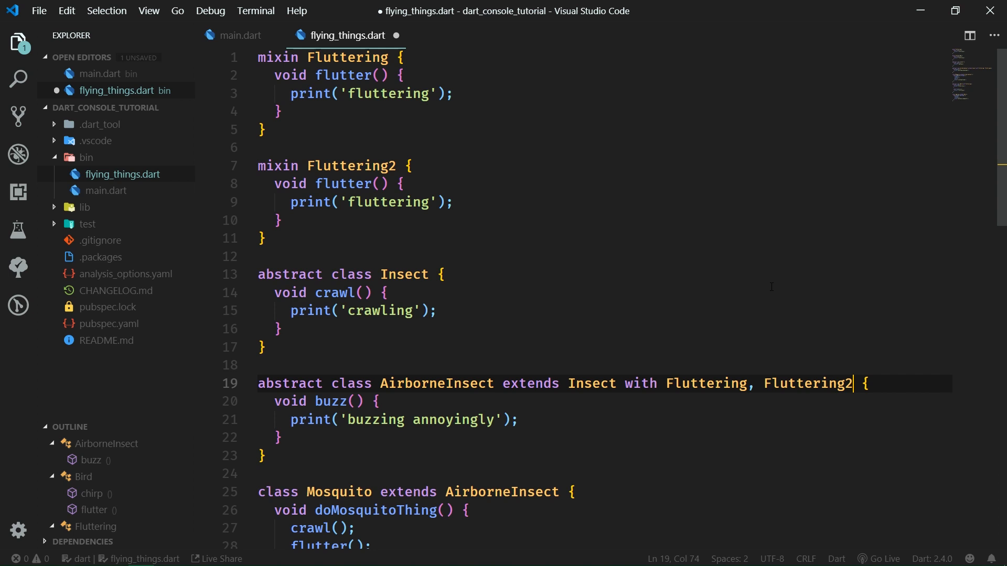
pyautogui.moveTo(516, 343)
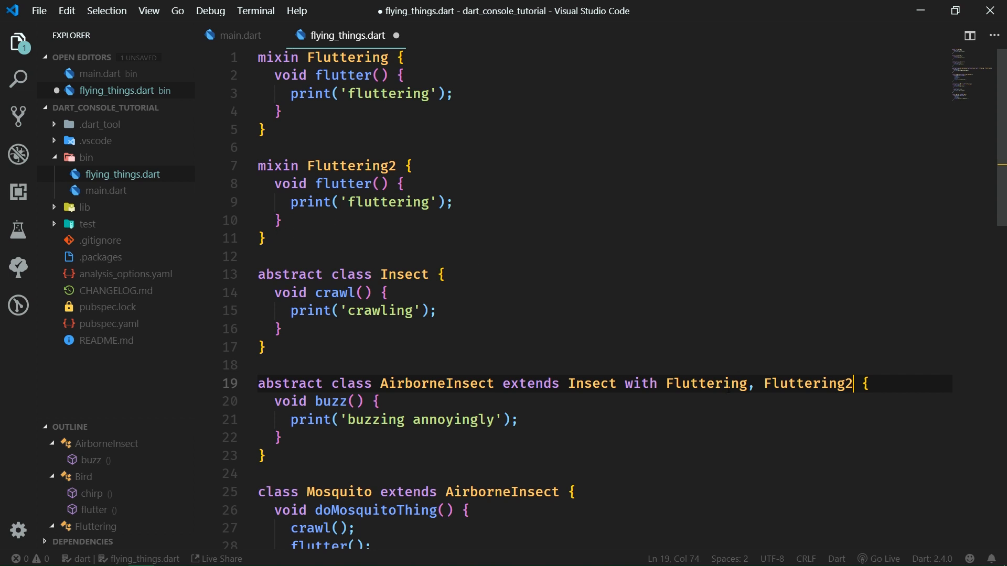
pyautogui.doubleClick(807, 384)
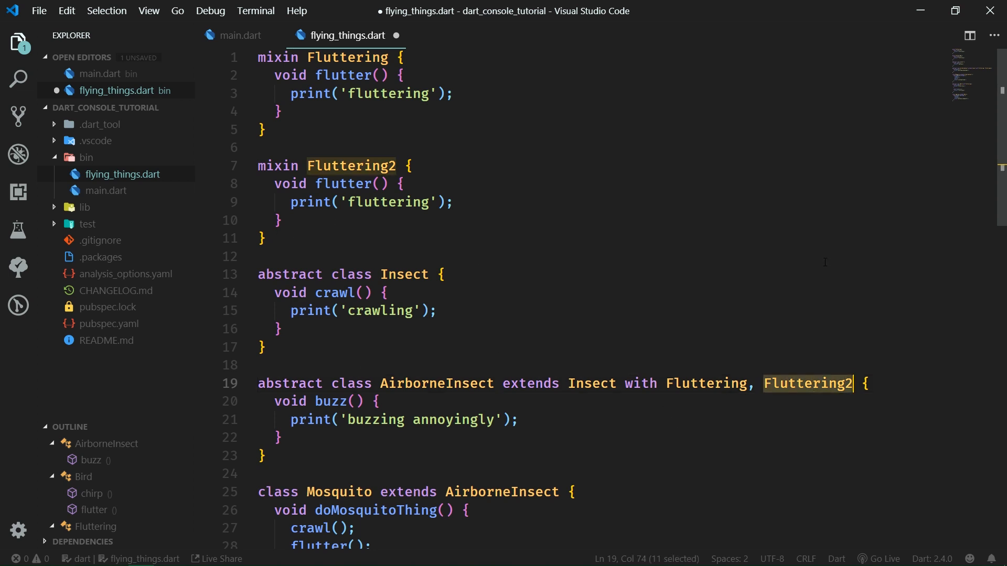
pyautogui.press('Delete')
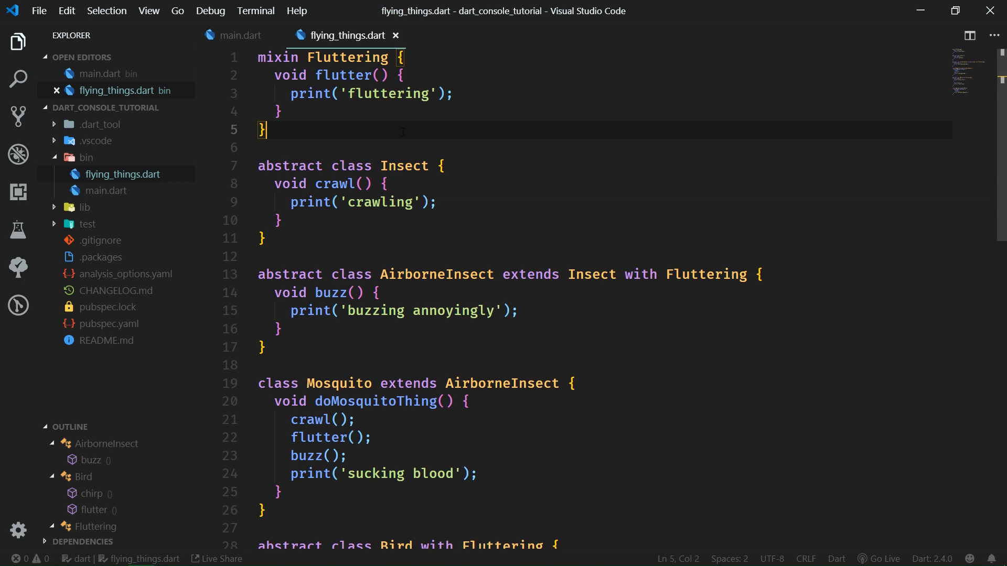
# Review the Bird and Swallow code, then insert blank lines above abstract class Bird.
pyautogui.scroll(-3)
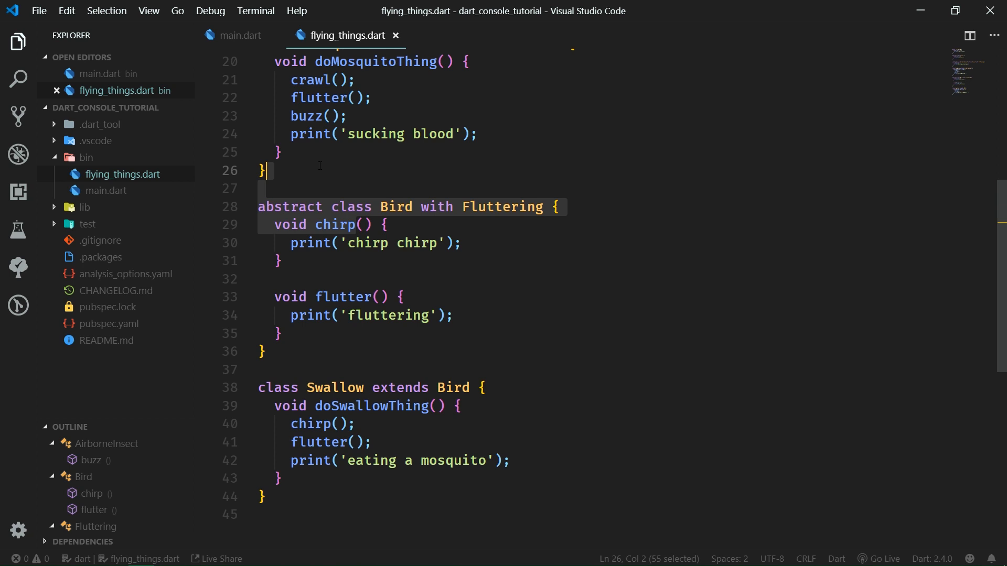
pyautogui.click(386, 225)
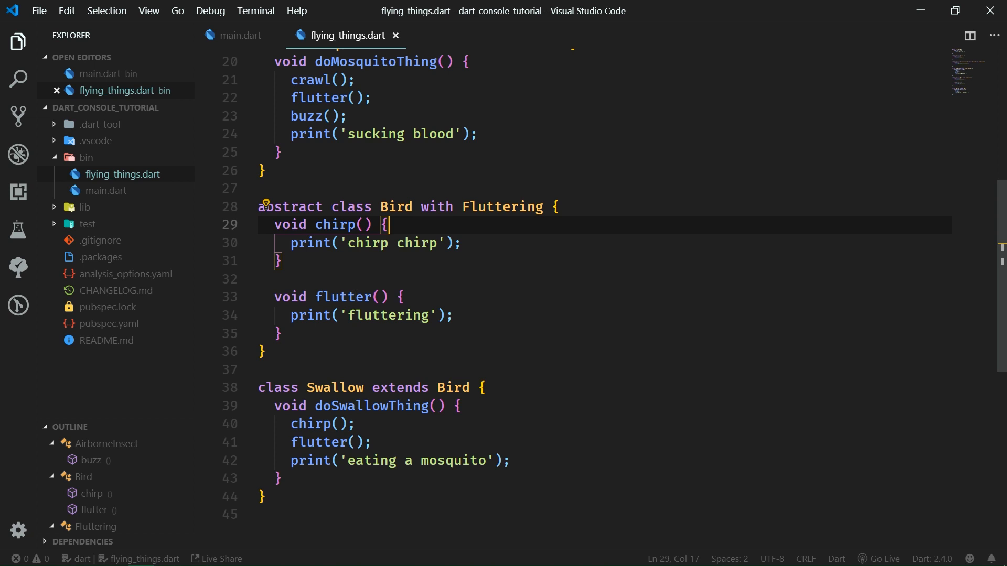
pyautogui.moveTo(384, 225); pyautogui.dragTo(429, 316)
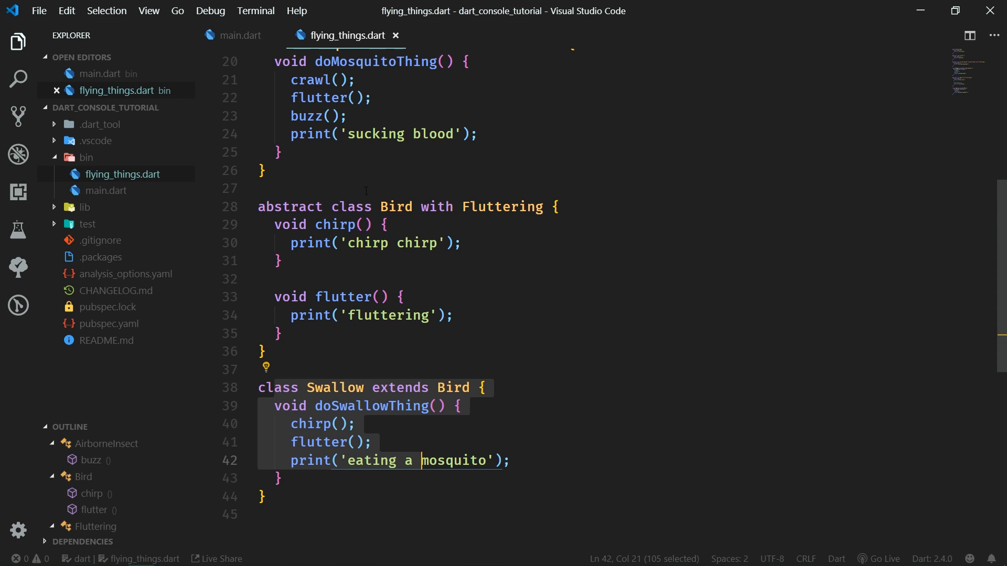
pyautogui.press('Enter')
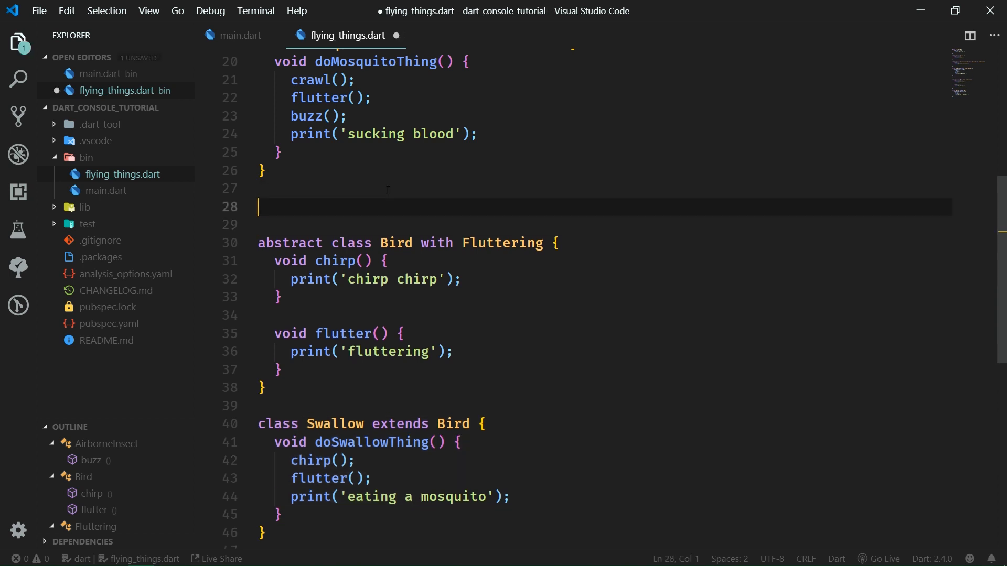
# Write mixin Pecking with peck() printing 'pecking' and class Sparrow extends Bird with Pecking.
pyautogui.write('mixin Peck')
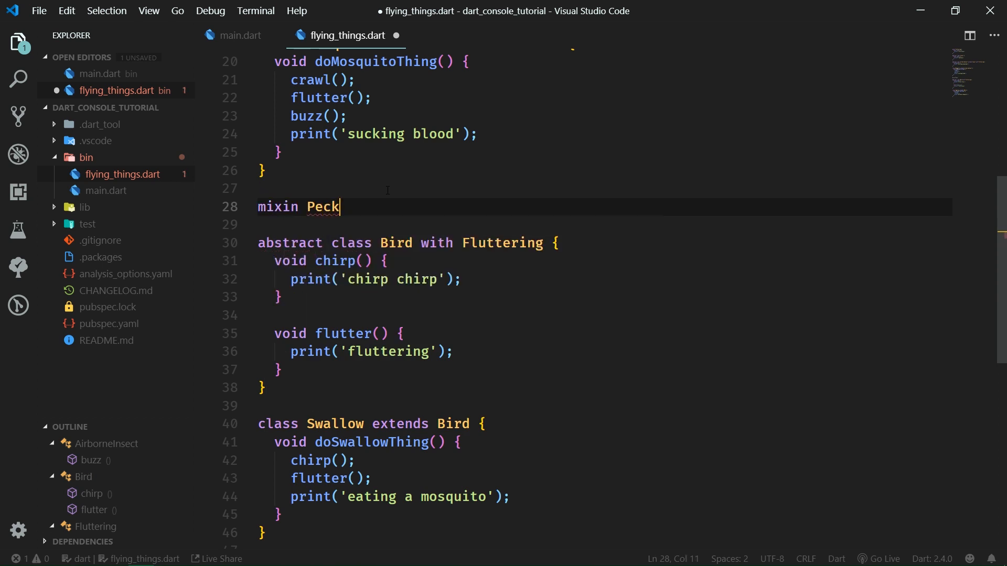
pyautogui.write('ing {')
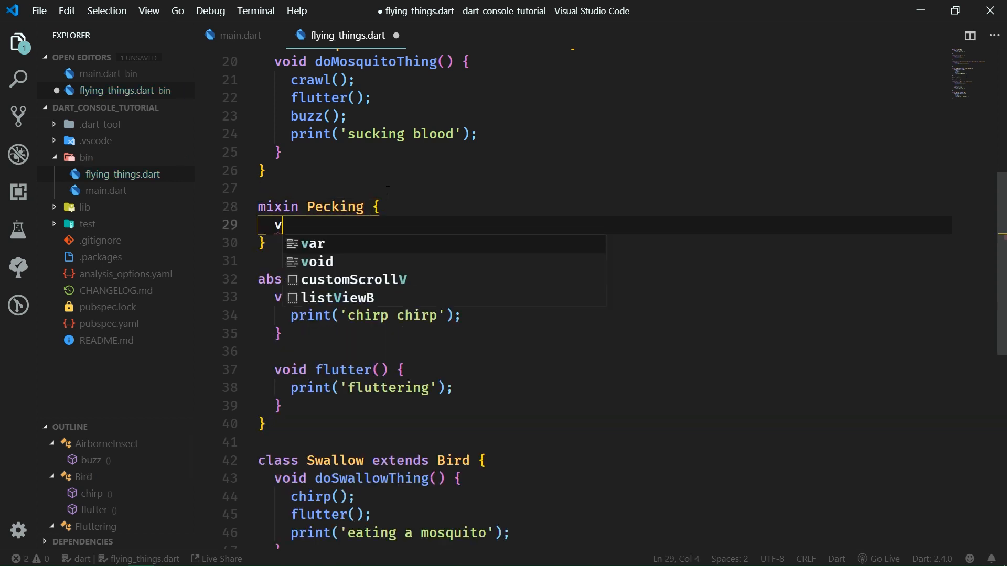
pyautogui.write('oid peck()')
pyautogui.write("print('pecking');")
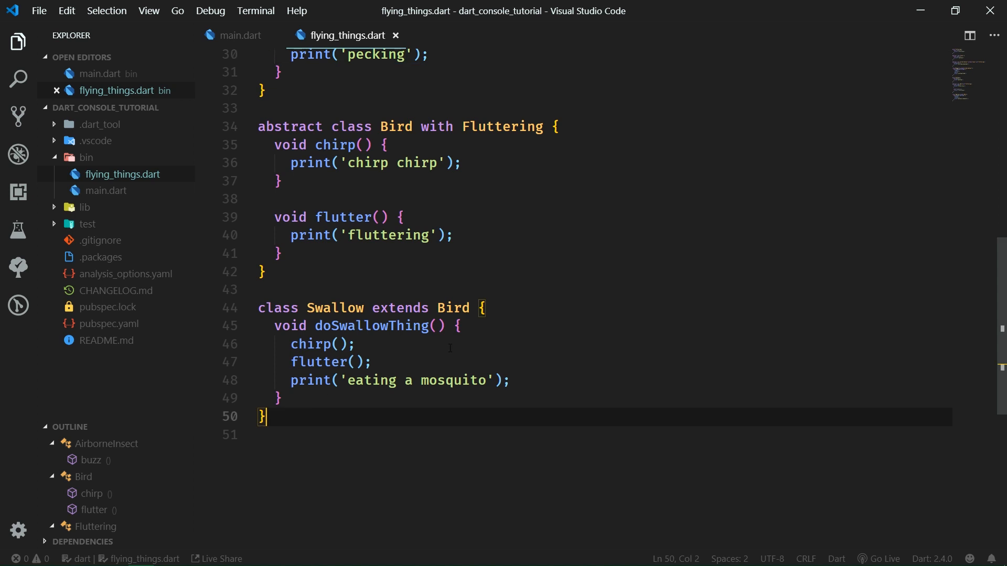
pyautogui.moveTo(606, 355)
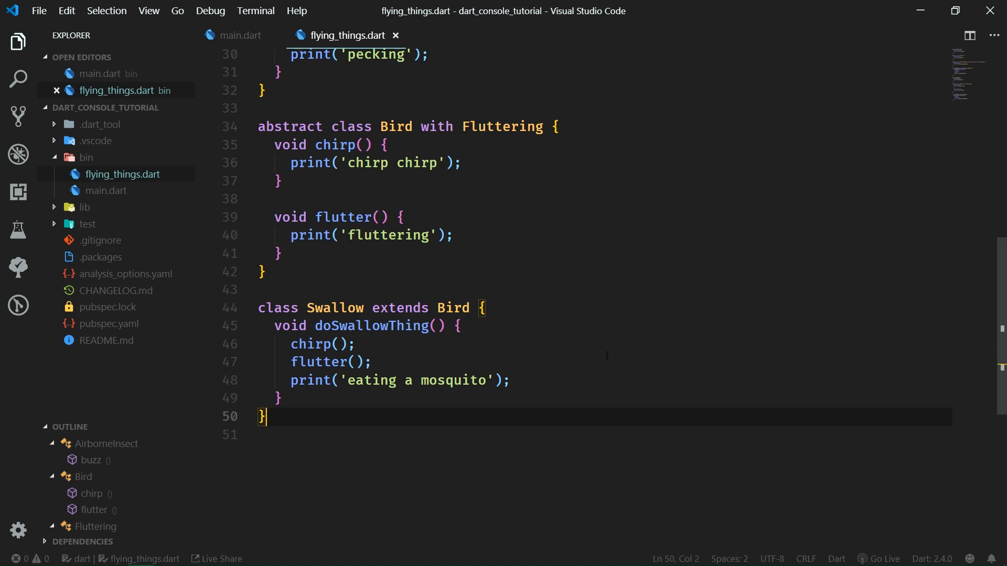
pyautogui.write('class Sparrow extends Bird with Pecking {}')
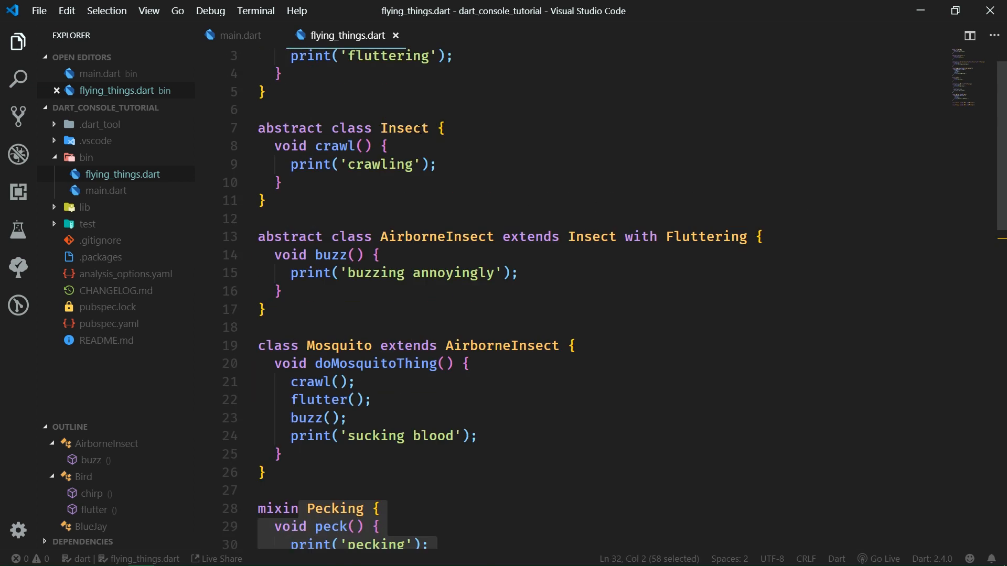
pyautogui.write('with Pec')
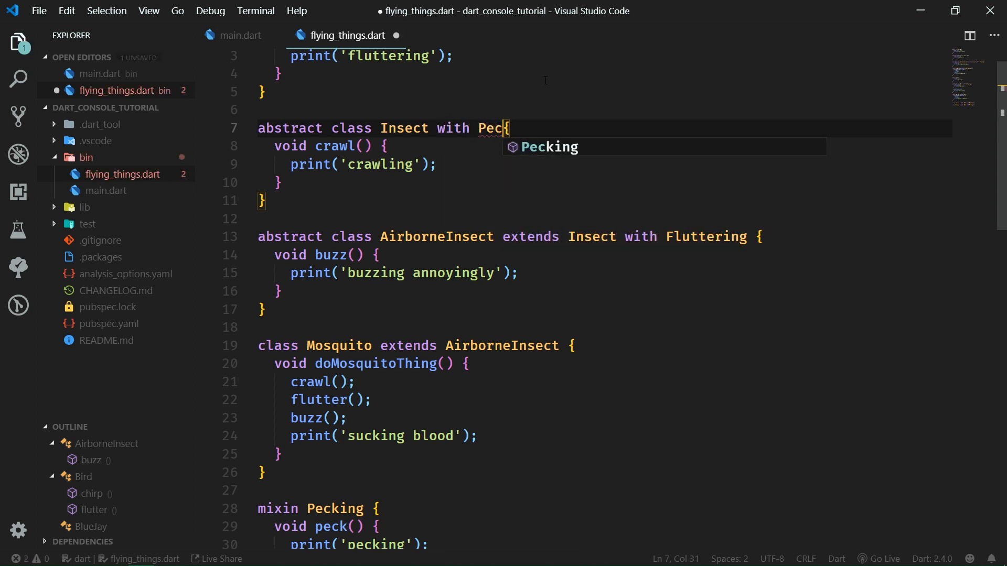
pyautogui.press('Tab')
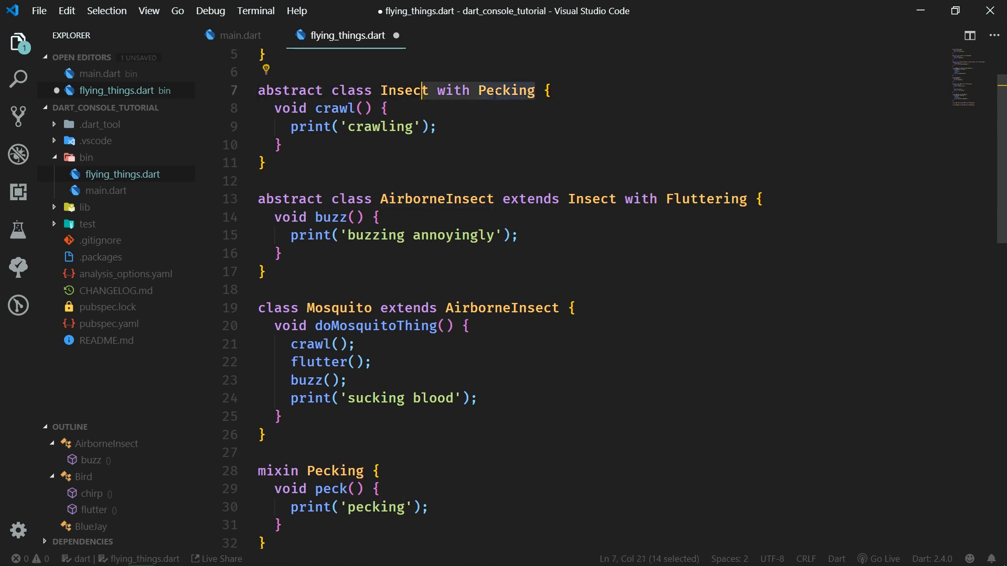
pyautogui.press('Delete')
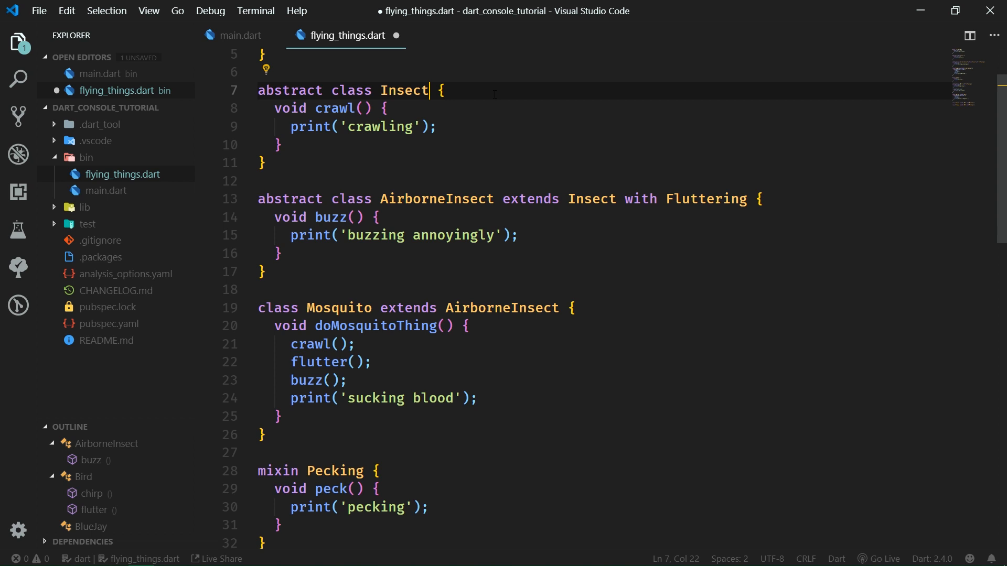
pyautogui.scroll(-3)
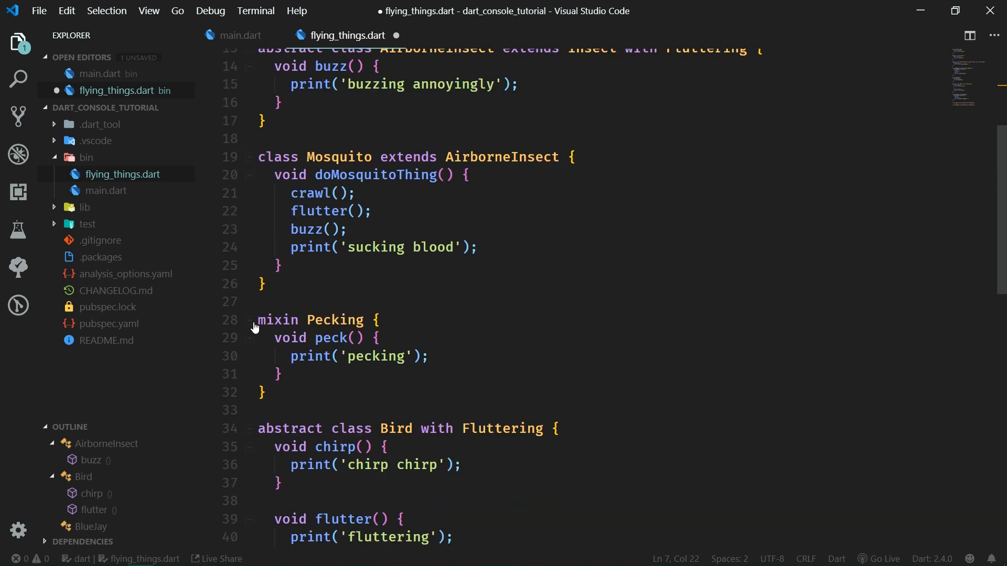
pyautogui.moveTo(258, 320); pyautogui.dragTo(266, 392)
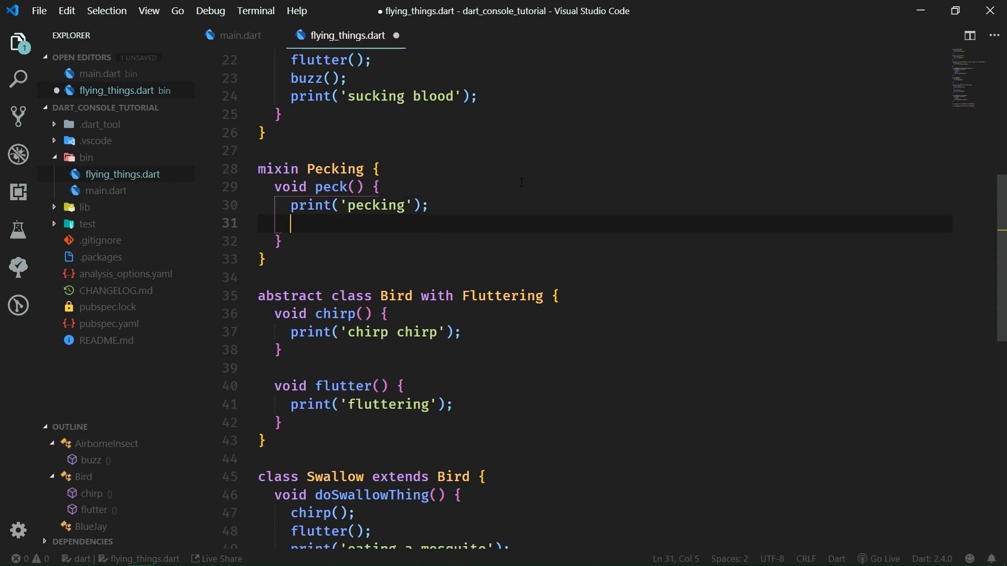
# Call chirp(); inside peck() and declare the mixin as Pecking on Bird.
pyautogui.write('chirp()')
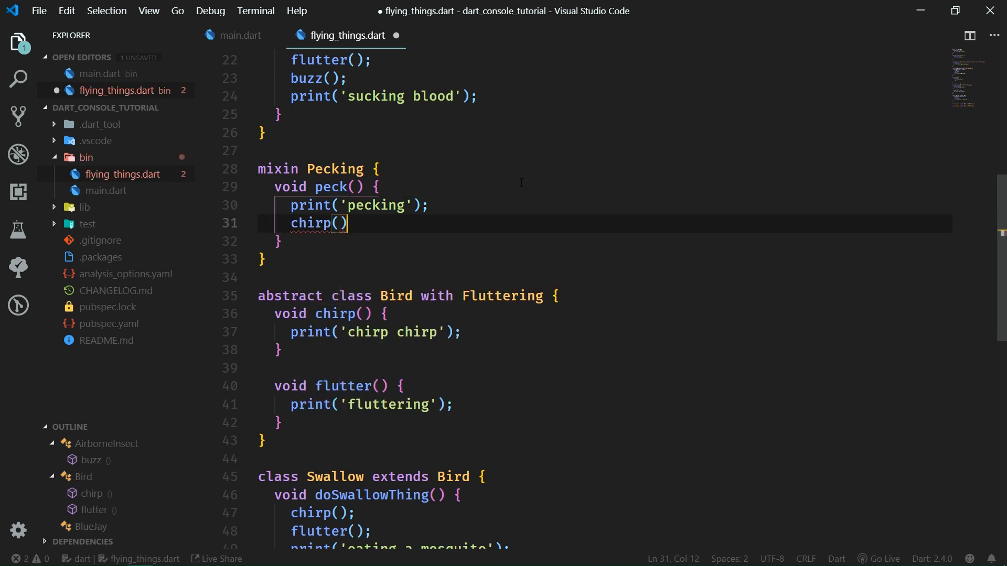
pyautogui.write(';')
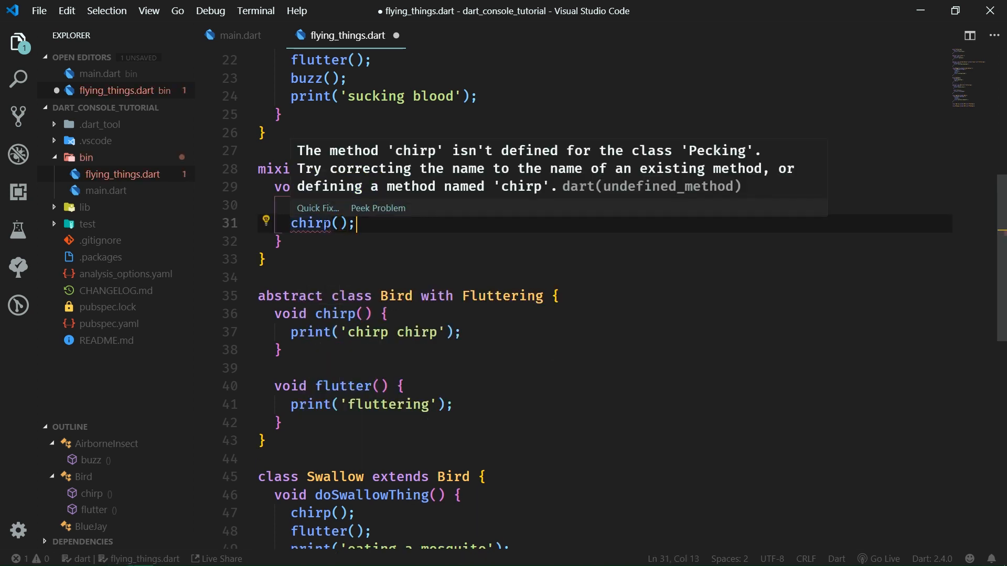
pyautogui.moveTo(386, 234)
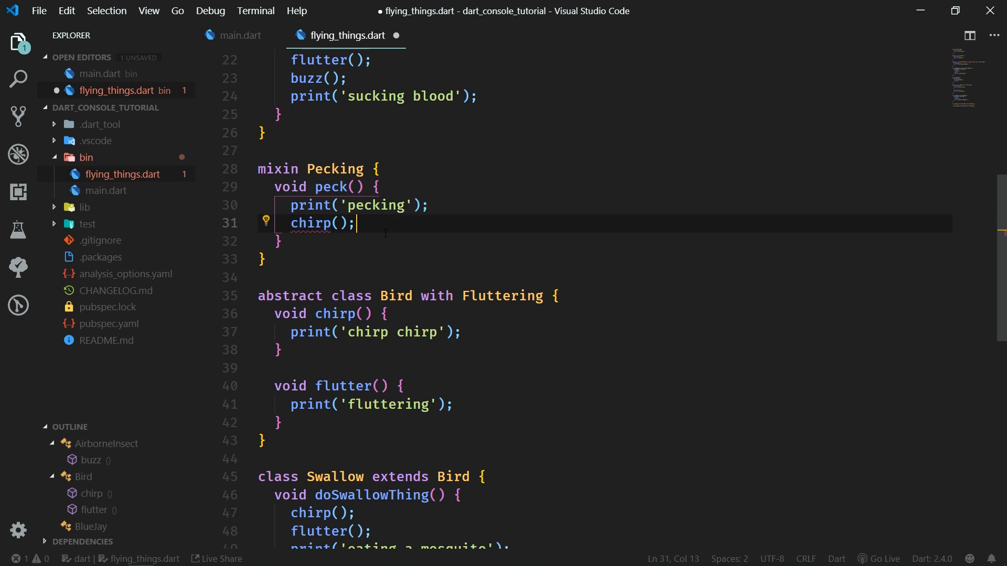
pyautogui.doubleClick(334, 168)
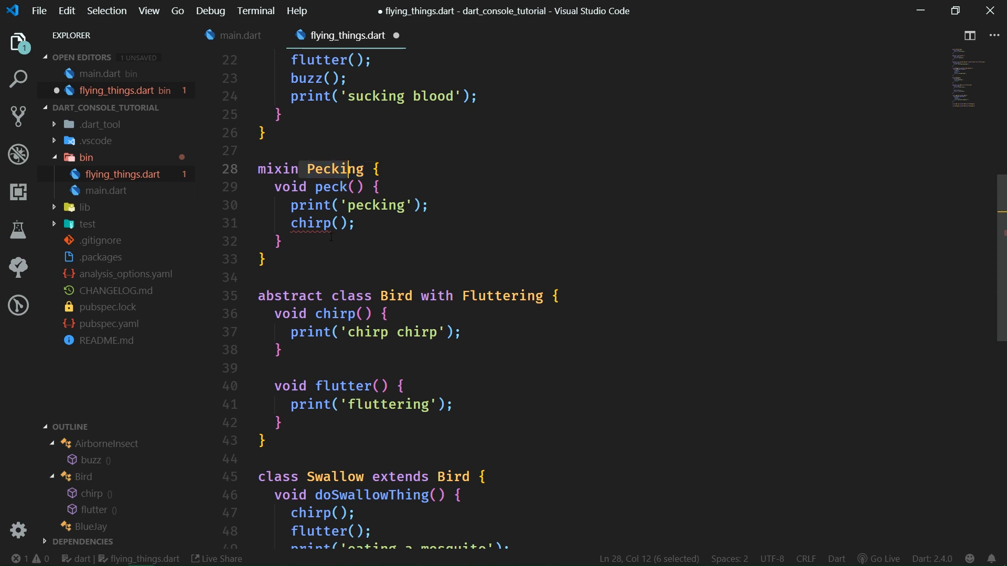
pyautogui.moveTo(327, 241)
pyautogui.write('on ')
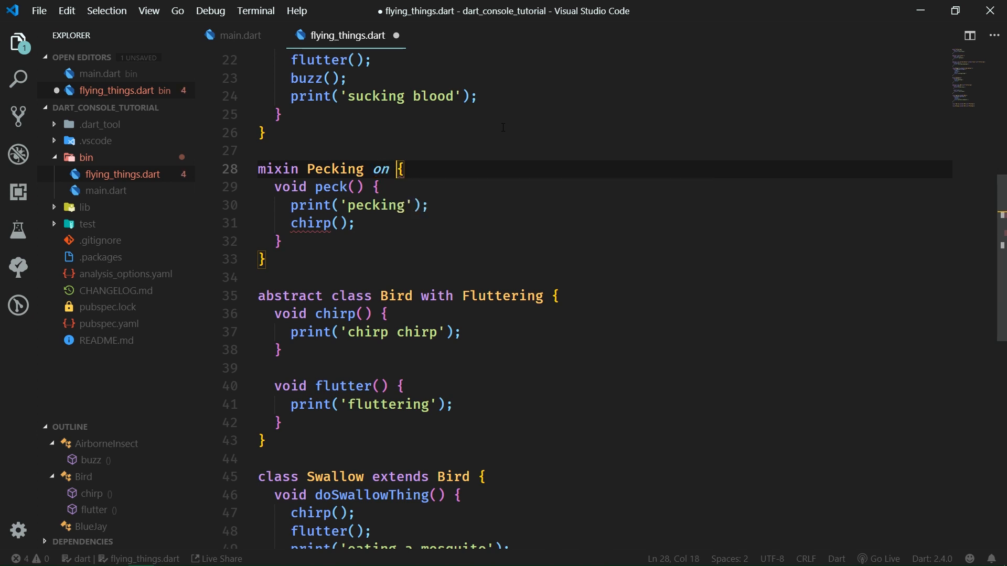
pyautogui.write('Bird')
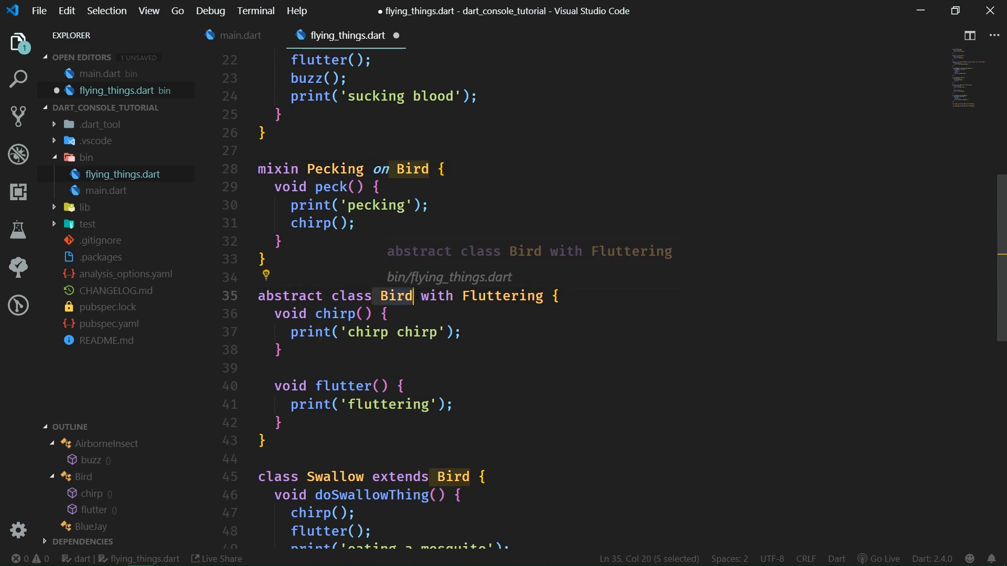
pyautogui.moveTo(410, 168)
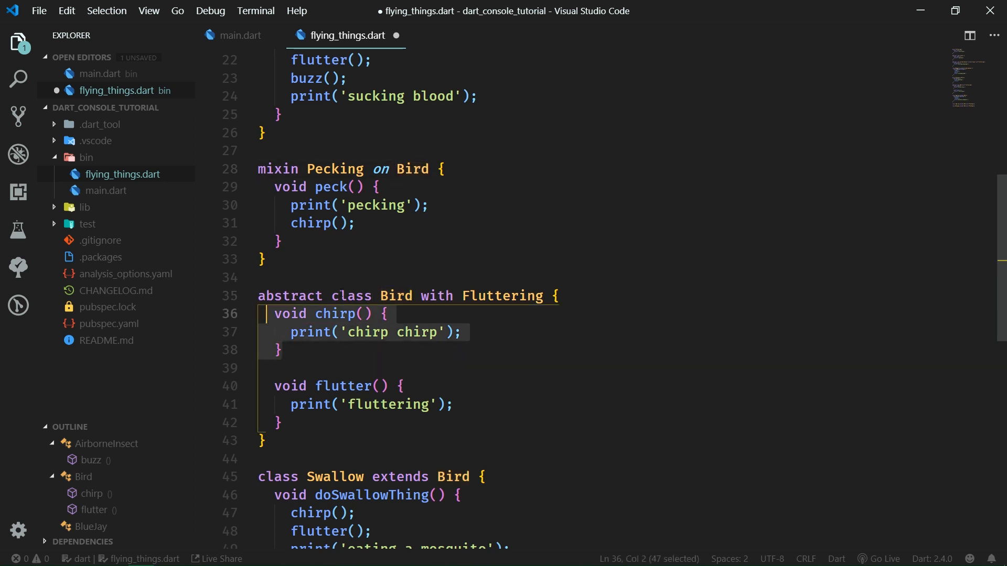
pyautogui.moveTo(309, 177)
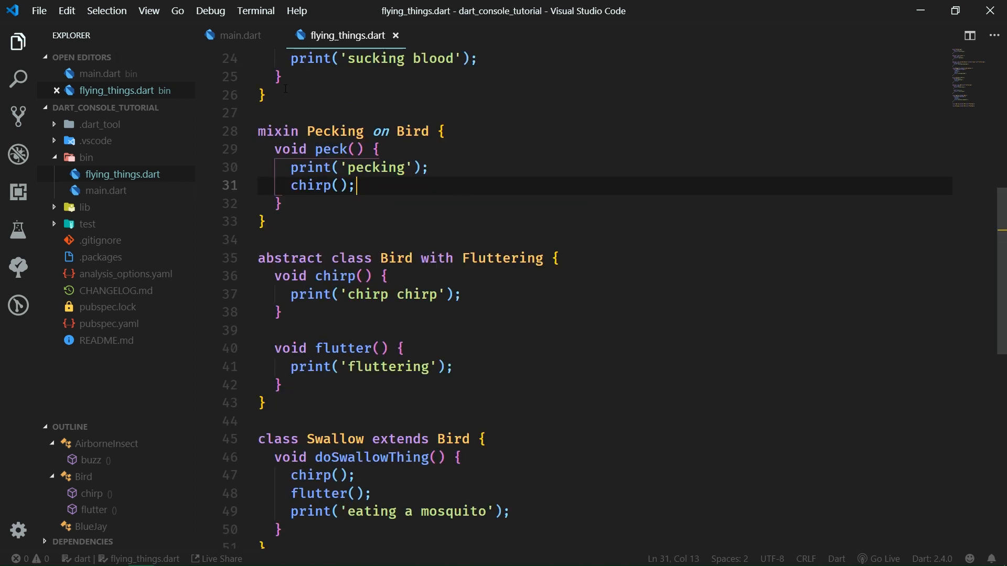
# In main.dart add another print('\n') before Sparrow().peck() and start a debug run.
pyautogui.click(239, 36)
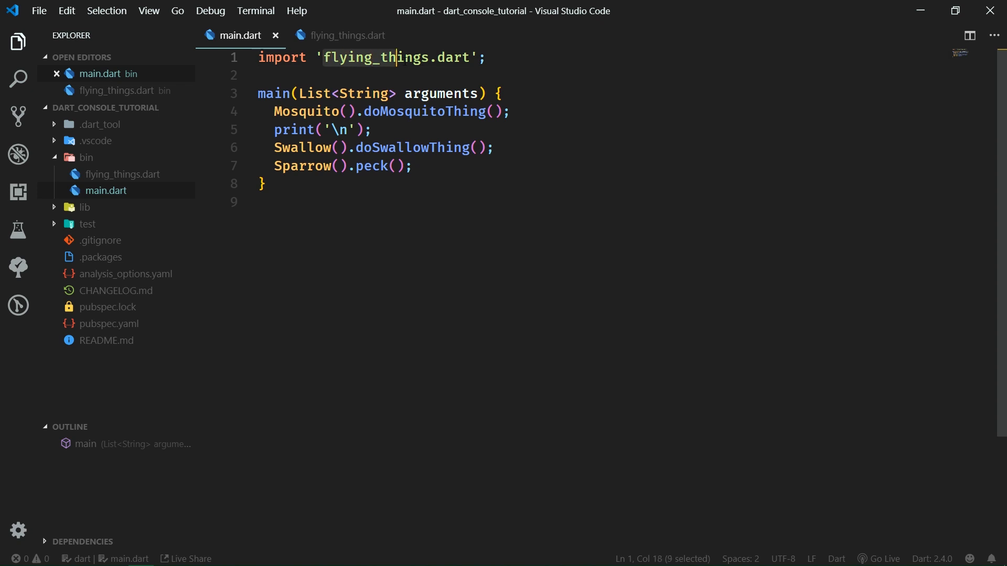
pyautogui.click(397, 111)
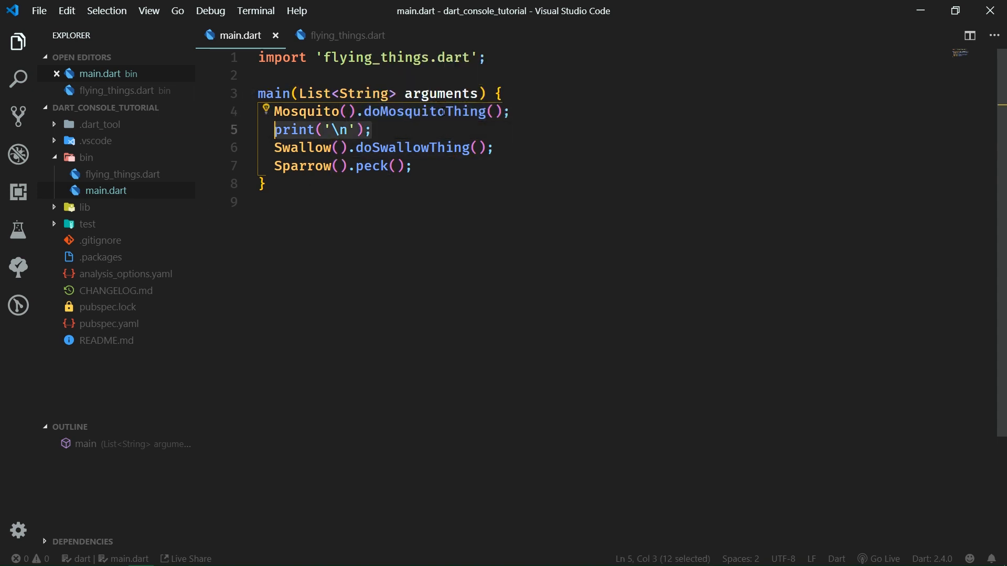
pyautogui.press('Enter')
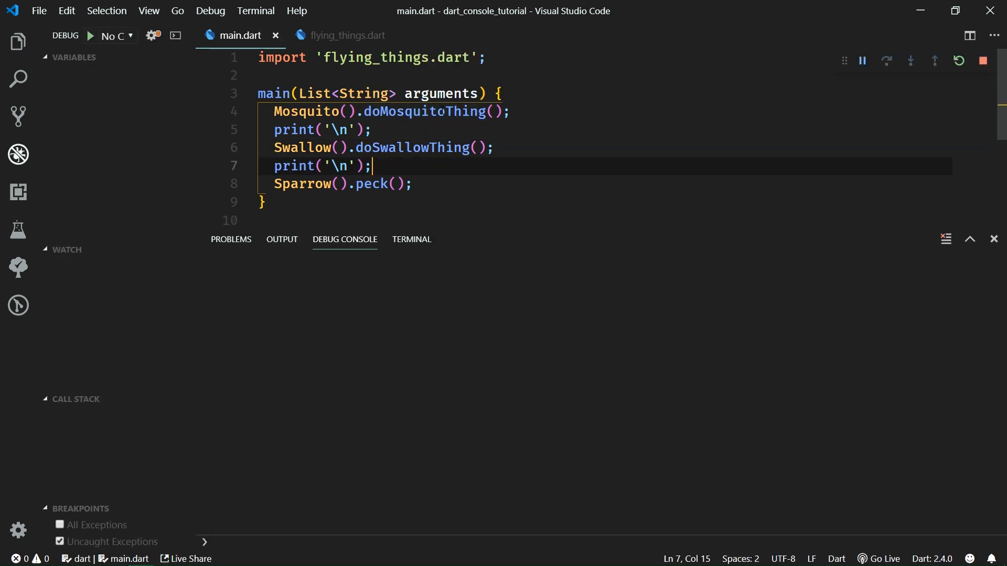
# Compare the Debug Console output: swallow's chirp chirp, then pecking followed by chirp chirp.
pyautogui.click(90, 36)
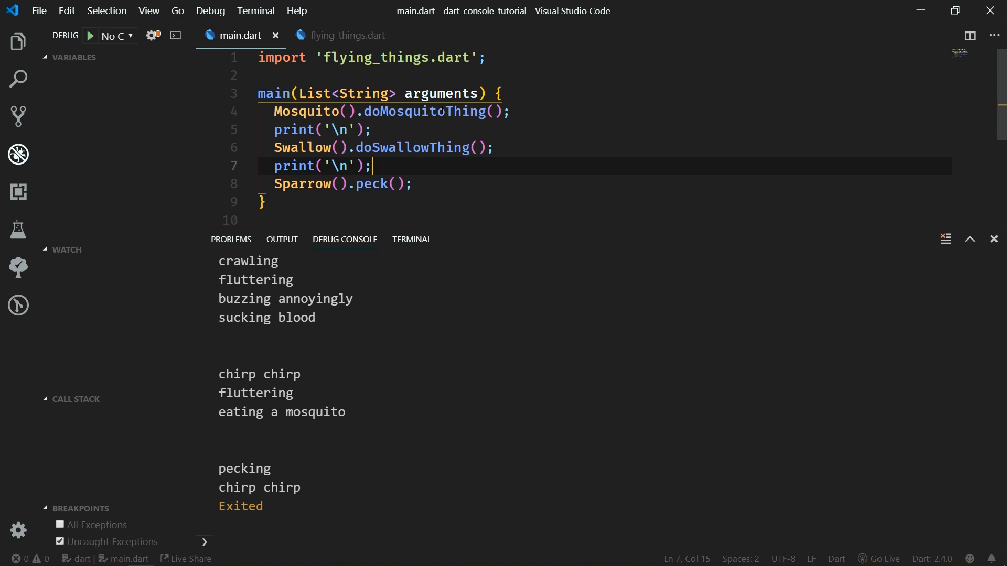
pyautogui.moveTo(297, 247)
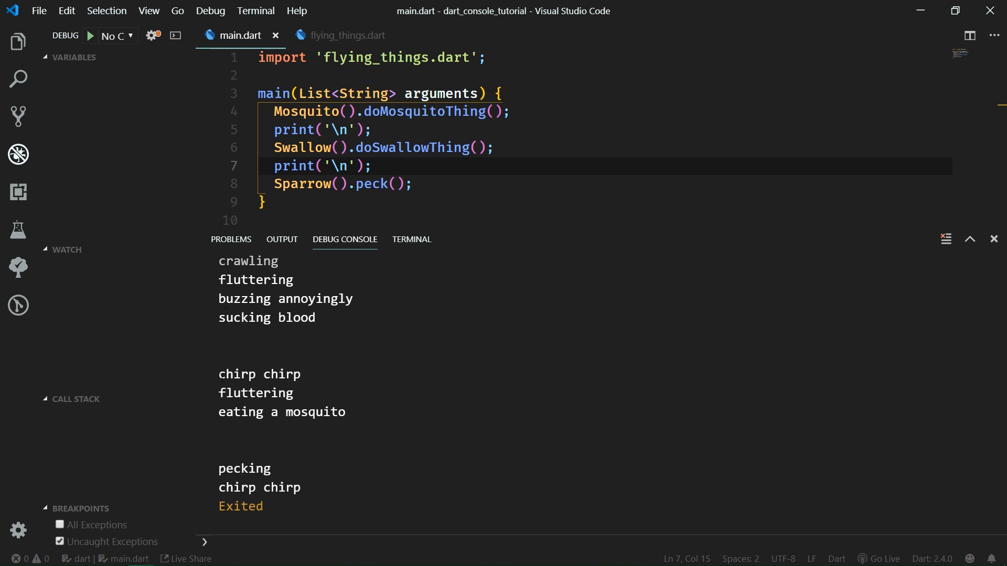
pyautogui.doubleClick(237, 373)
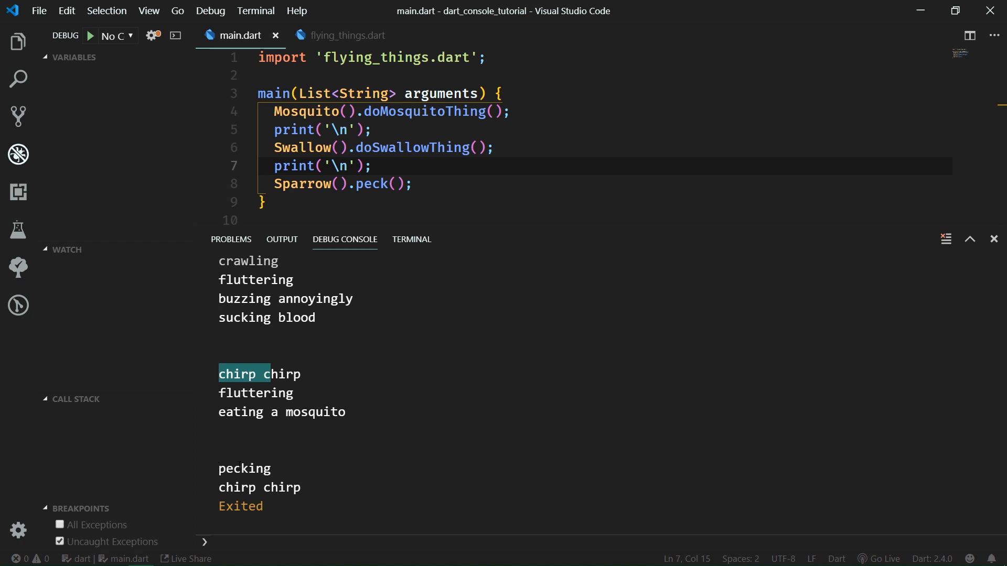
pyautogui.doubleClick(370, 183)
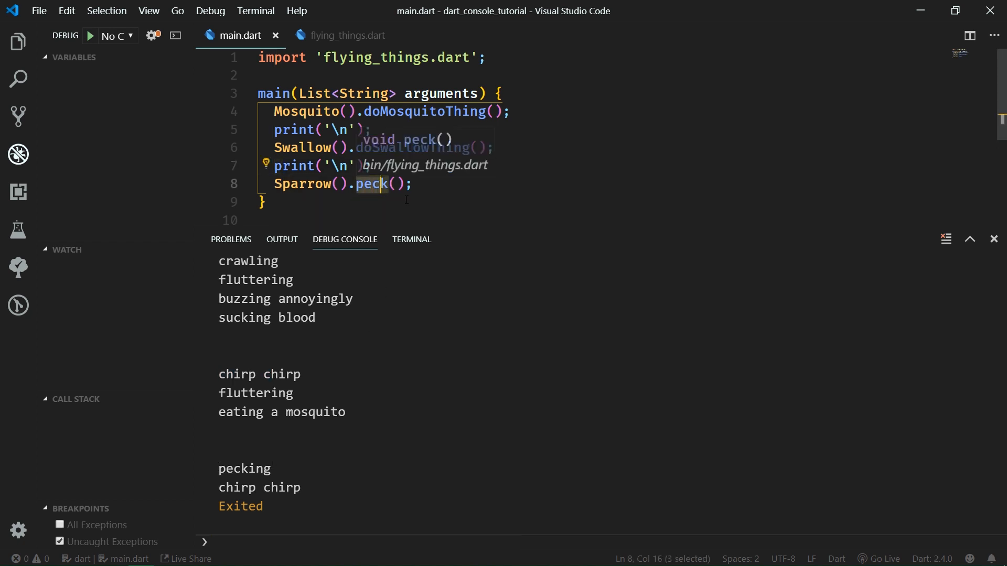
pyautogui.moveTo(414, 343)
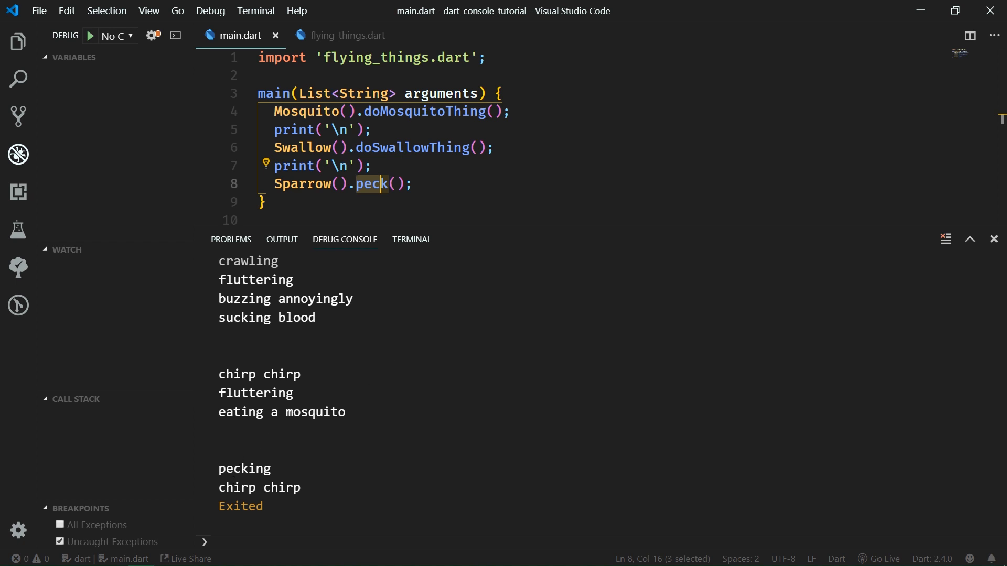
pyautogui.doubleClick(255, 487)
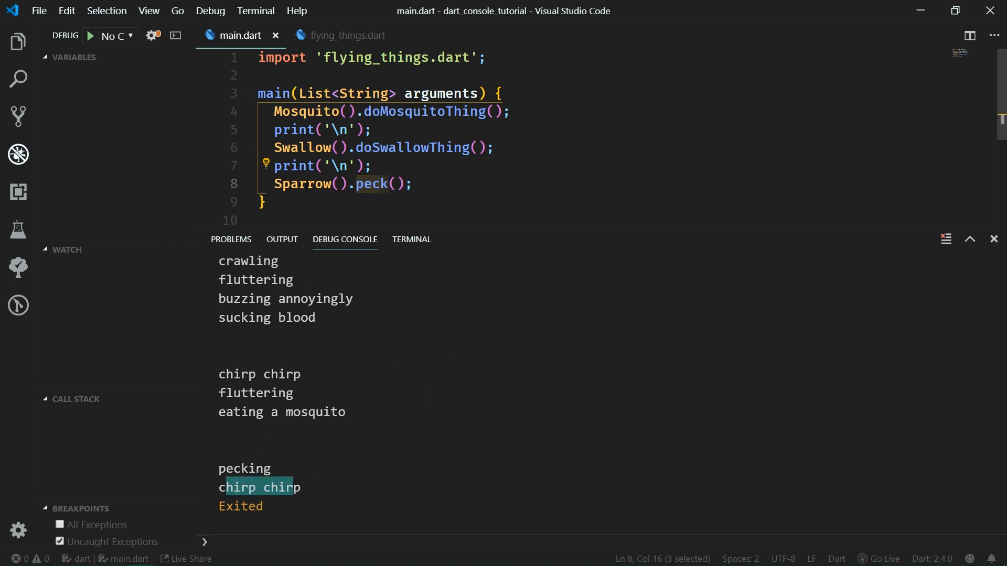
# Change the peck call to BlueJay().peck() in main.dart.
pyautogui.write('BlueJay')
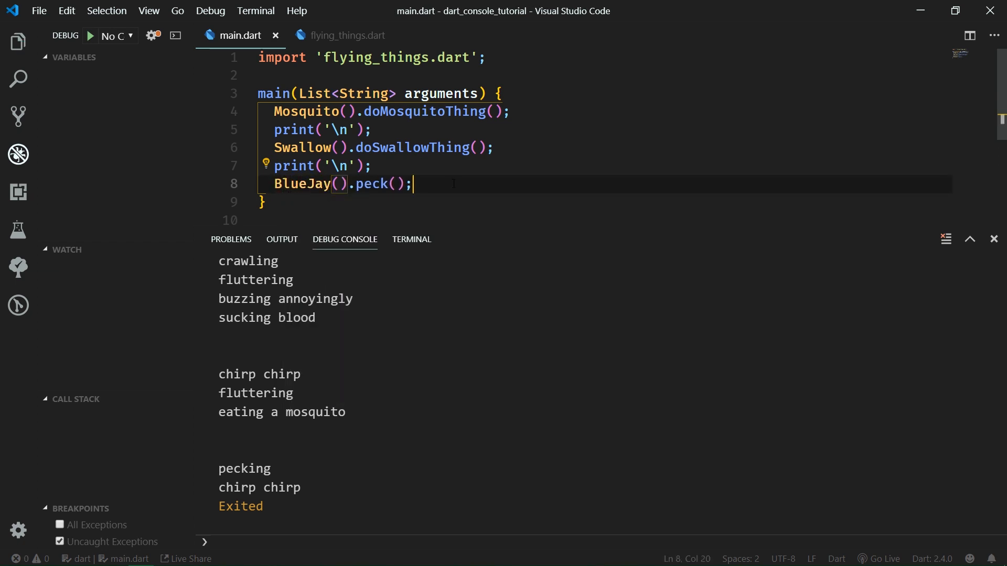
pyautogui.moveTo(218, 463); pyautogui.dragTo(300, 494)
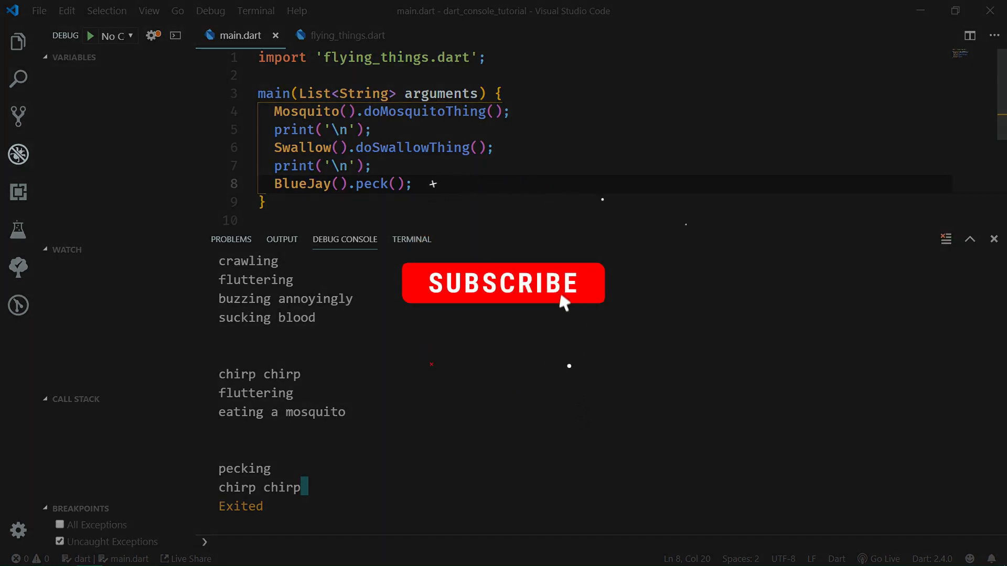
pyautogui.click(504, 283)
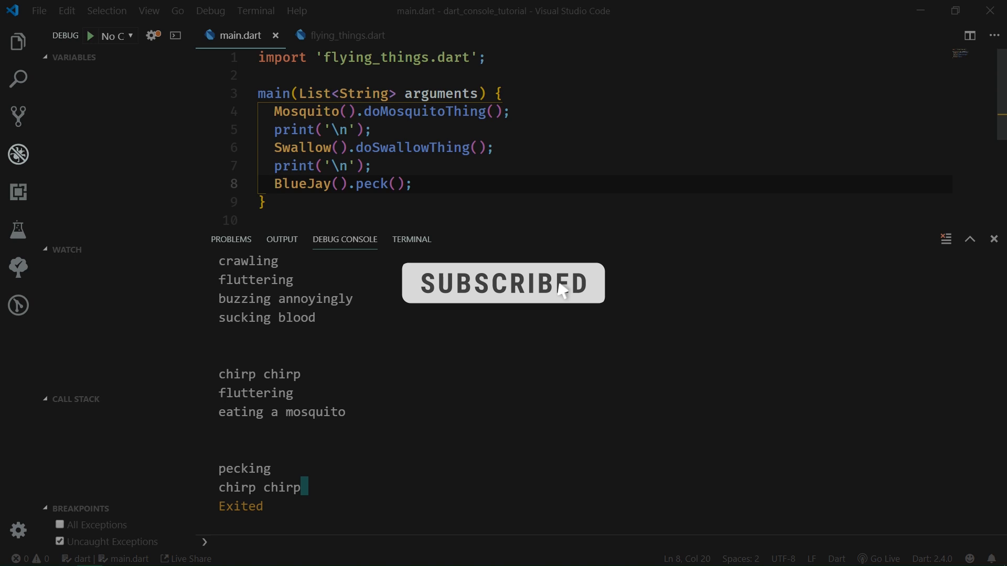